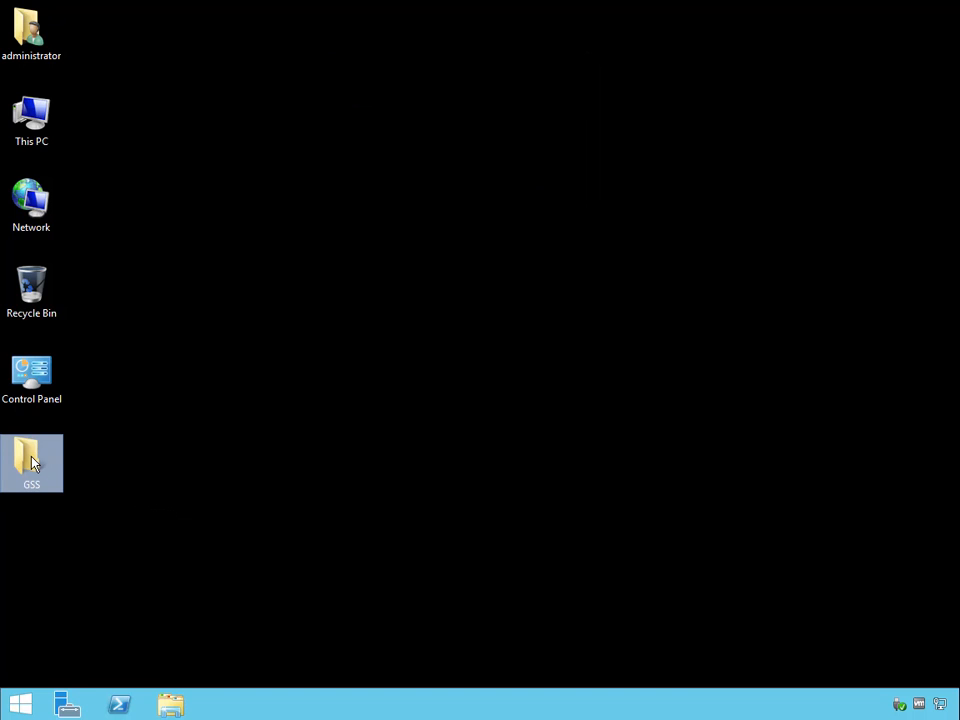
Step: Browse the GSS setup folder and its ADK subfolder, returning to the GSS folder
double_click(32, 464)
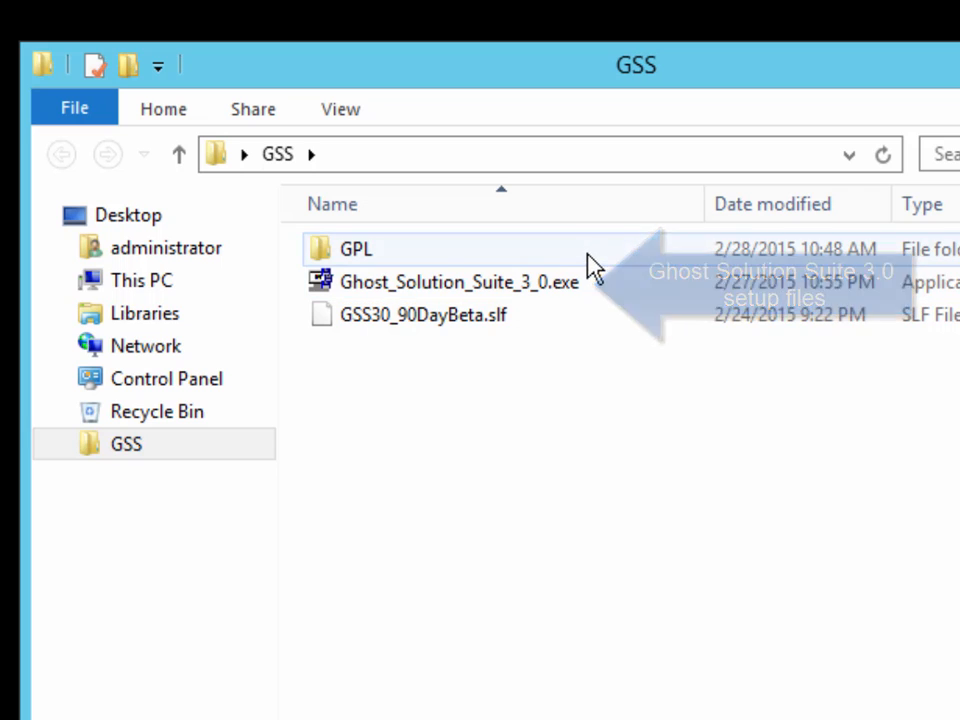
click(458, 280)
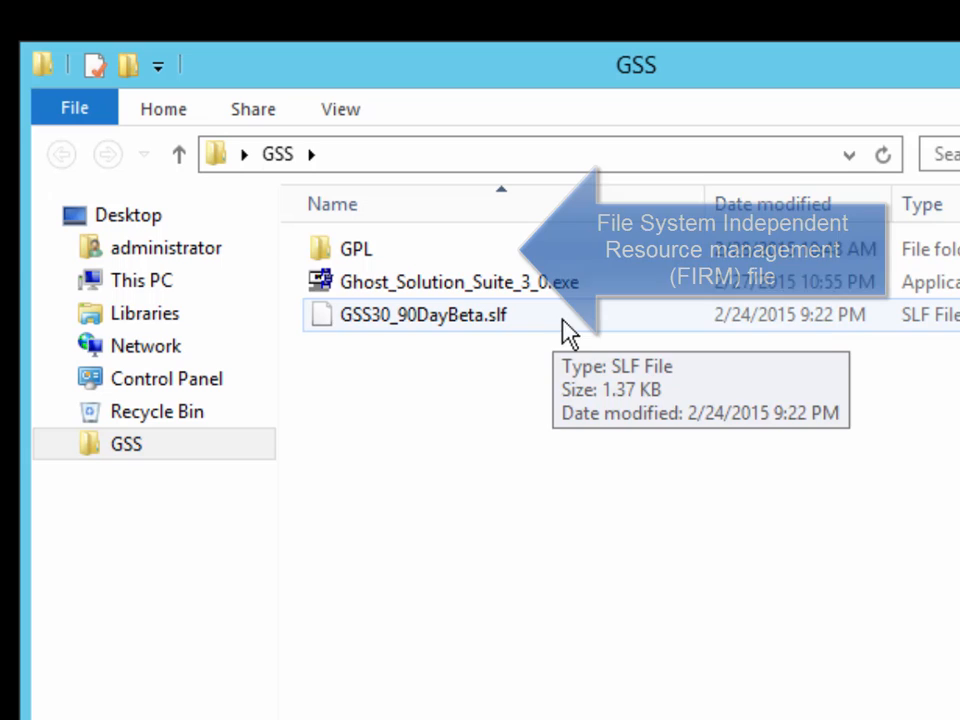
double_click(356, 248)
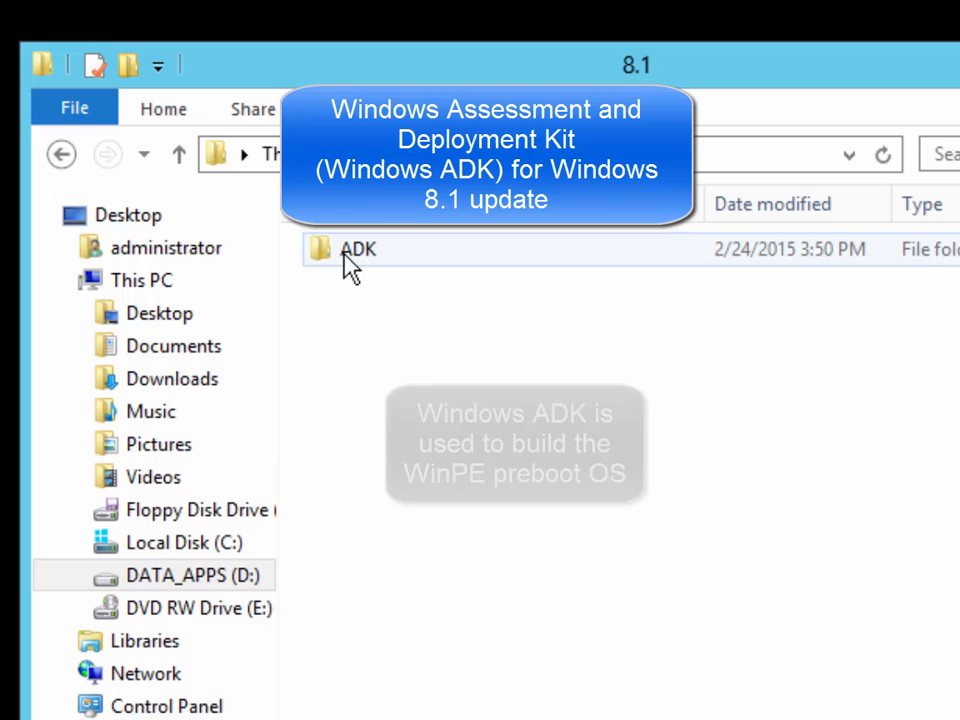
double_click(356, 248)
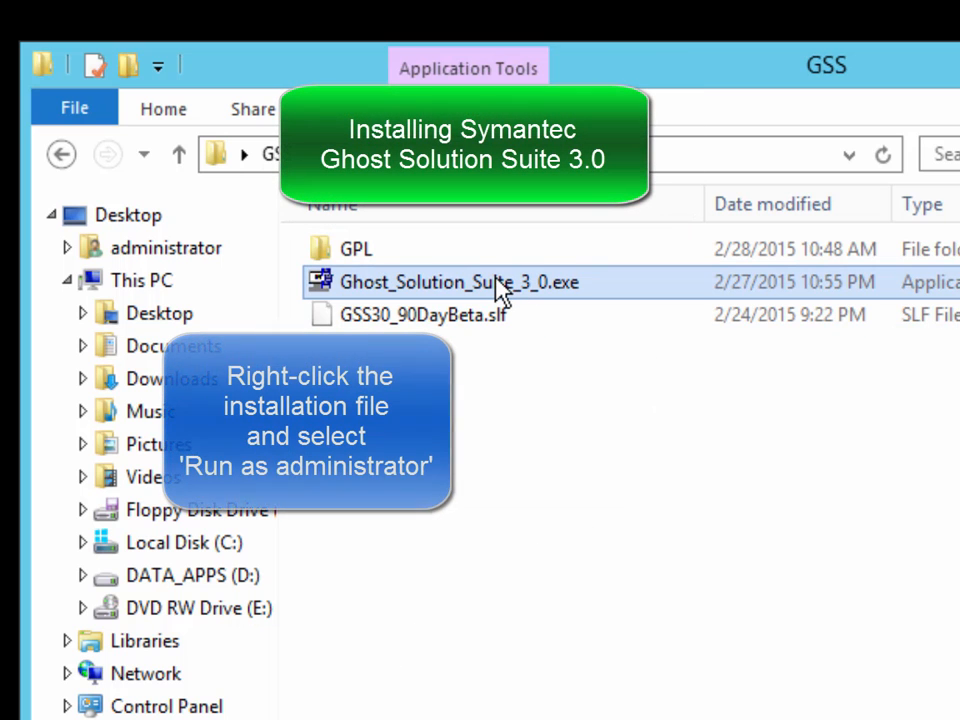
Step: Run Ghost_Solution_Suite_3_0.exe as administrator from its context menu
right_click(456, 282)
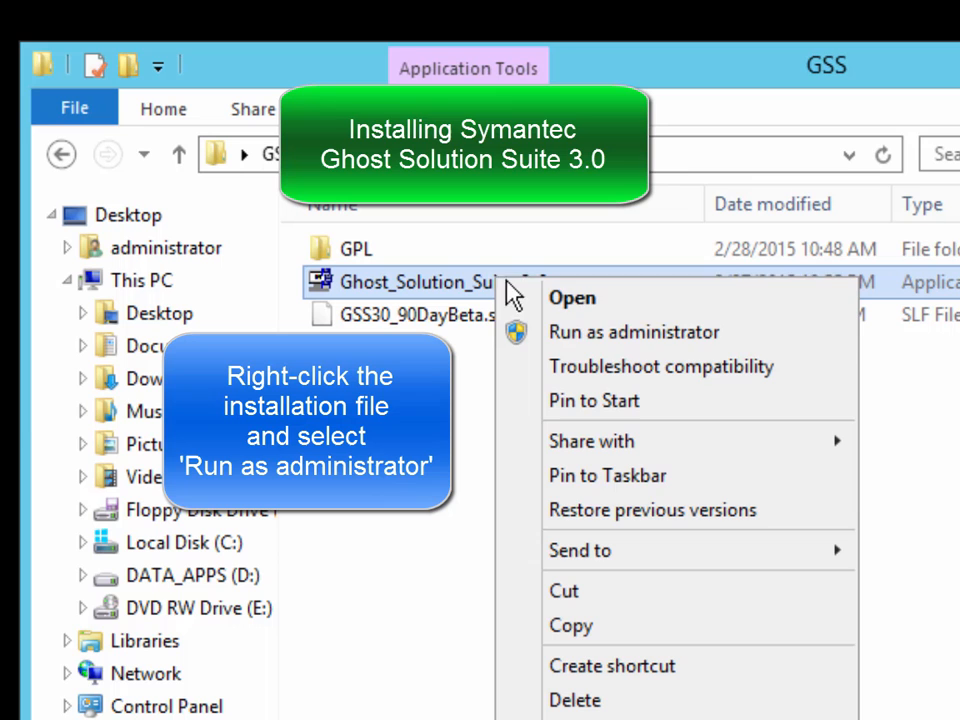
mouse_move(636, 332)
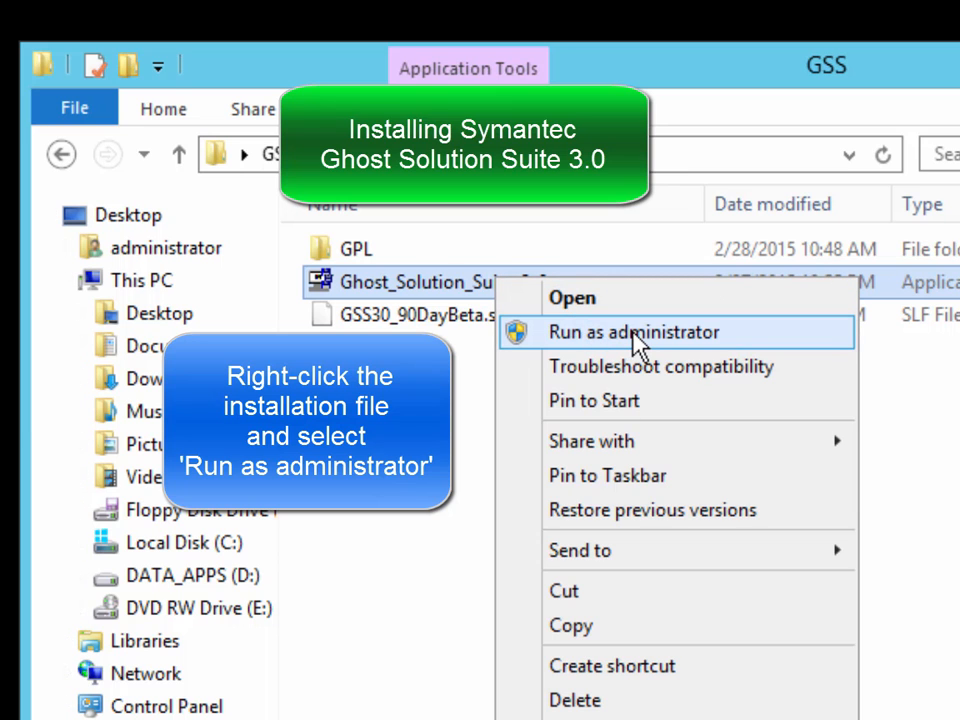
click(636, 332)
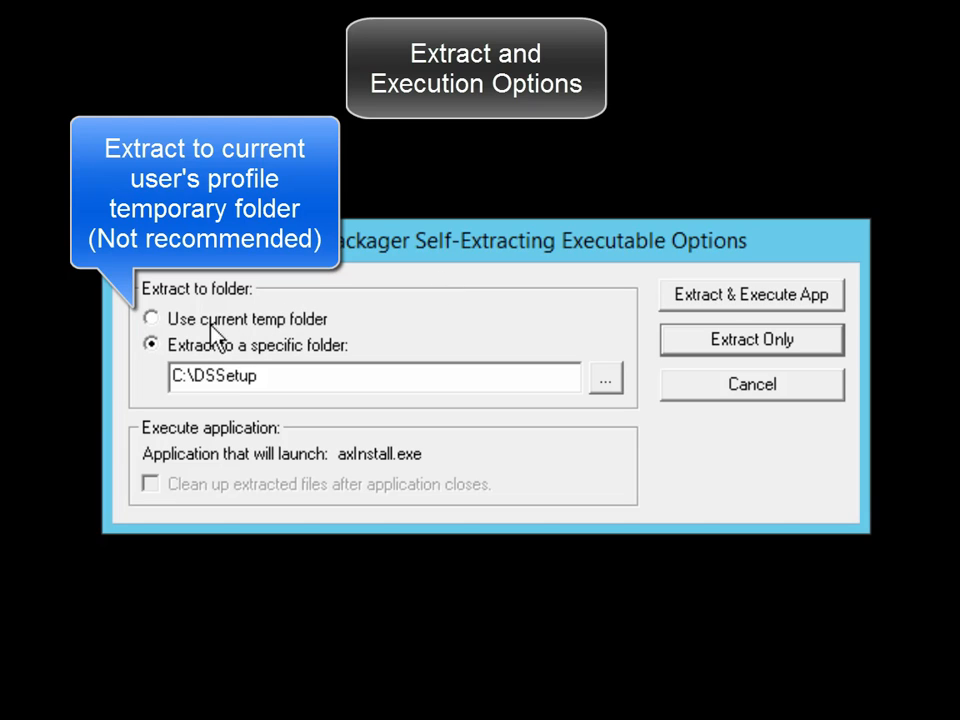
mouse_move(350, 332)
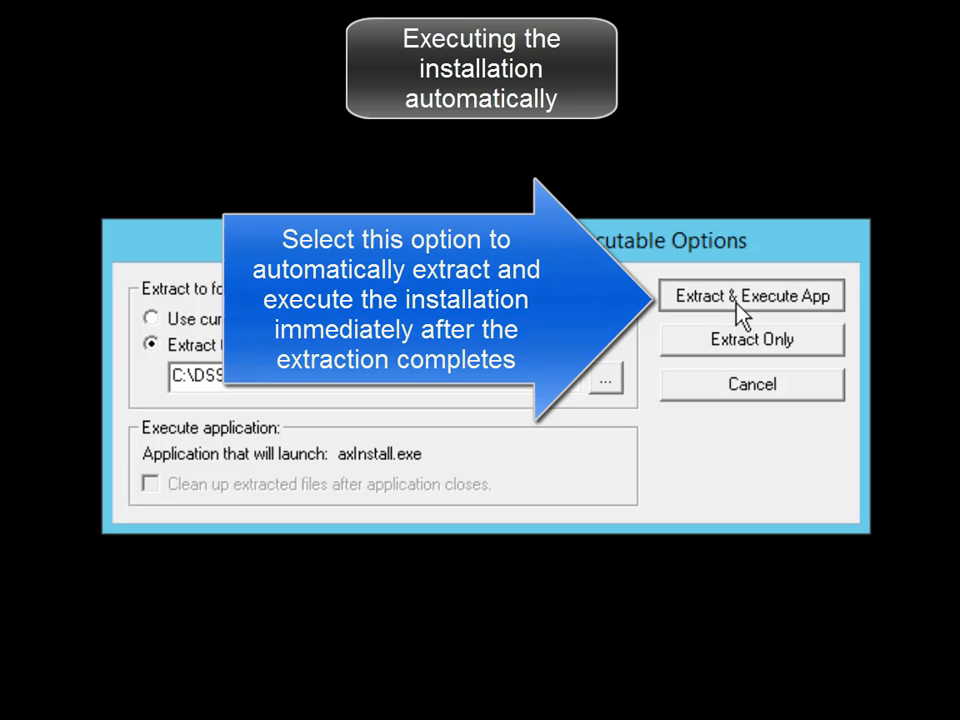
Step: Extract the setup files to C:\DSSetup with Extract & Execute App
click(752, 296)
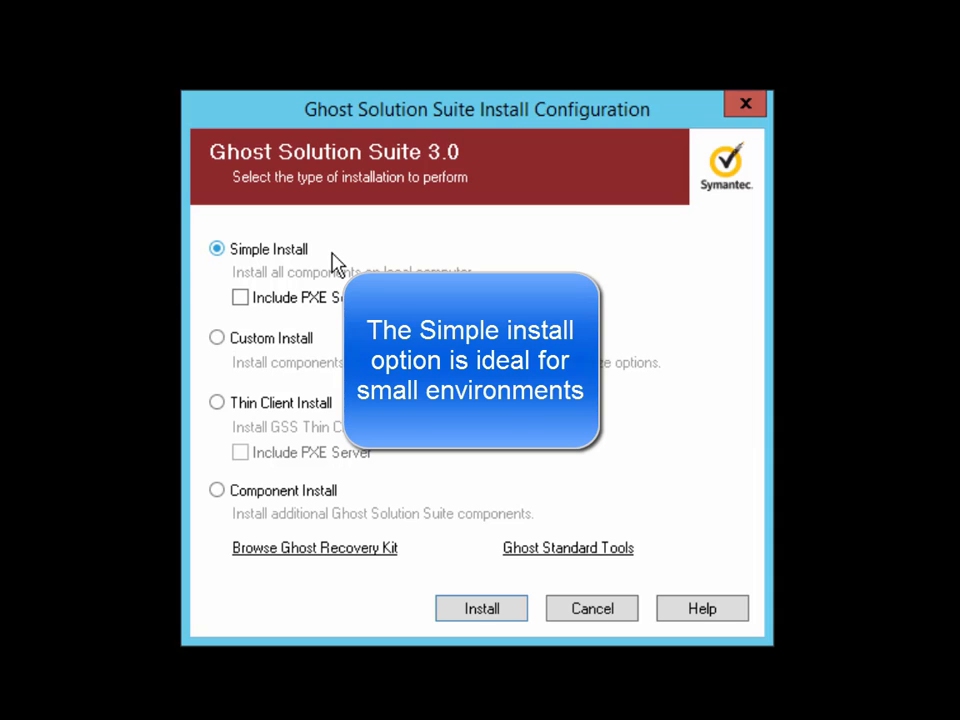
Step: Choose Custom Install including the PXE server
click(216, 248)
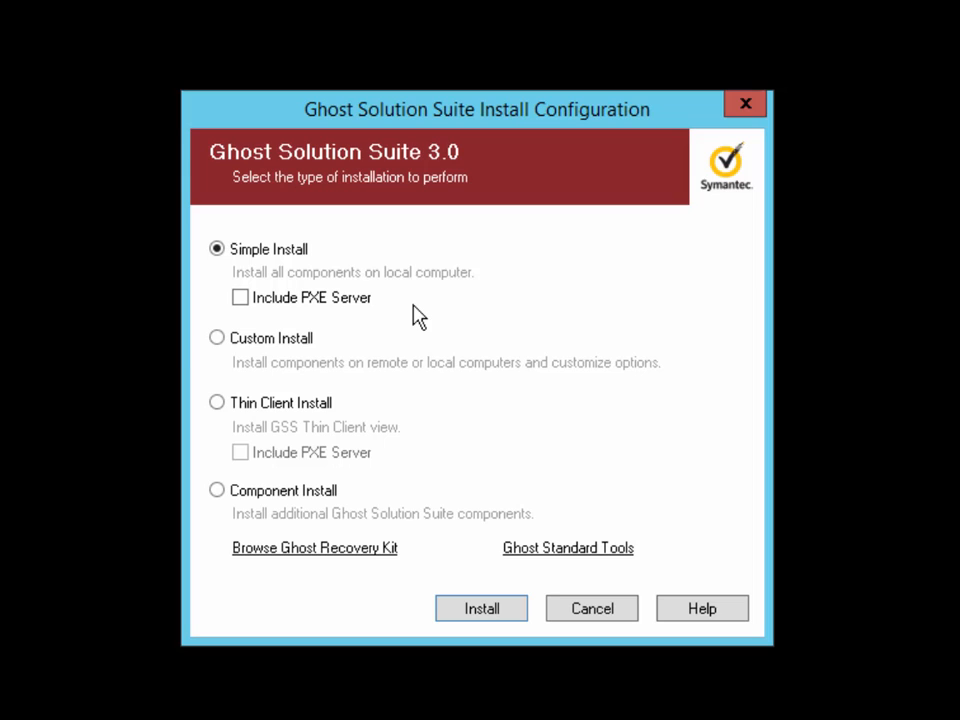
click(240, 296)
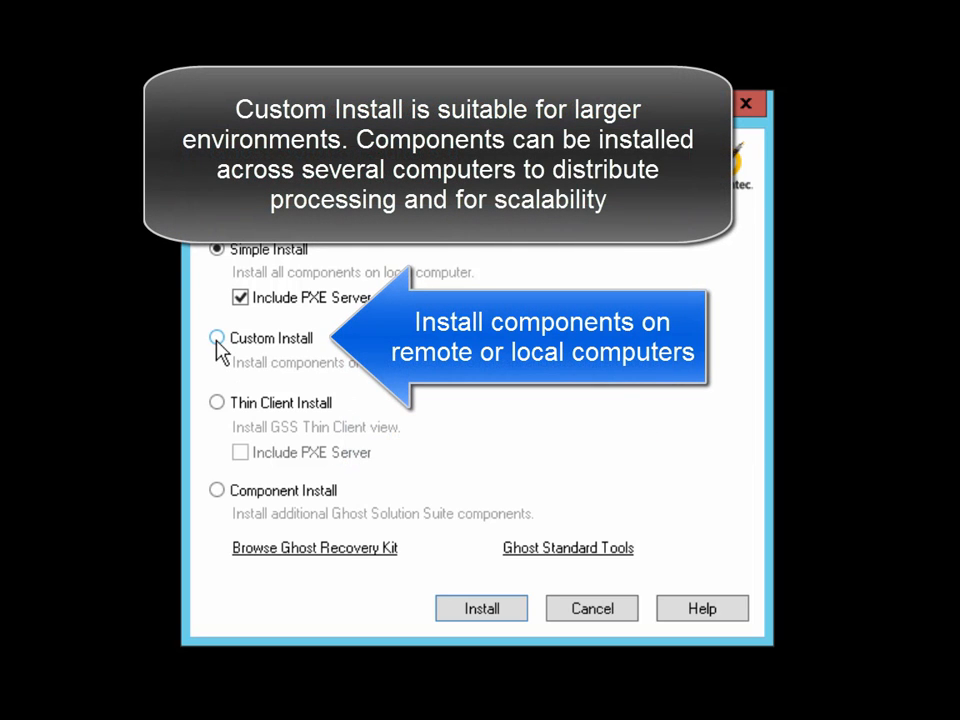
click(216, 338)
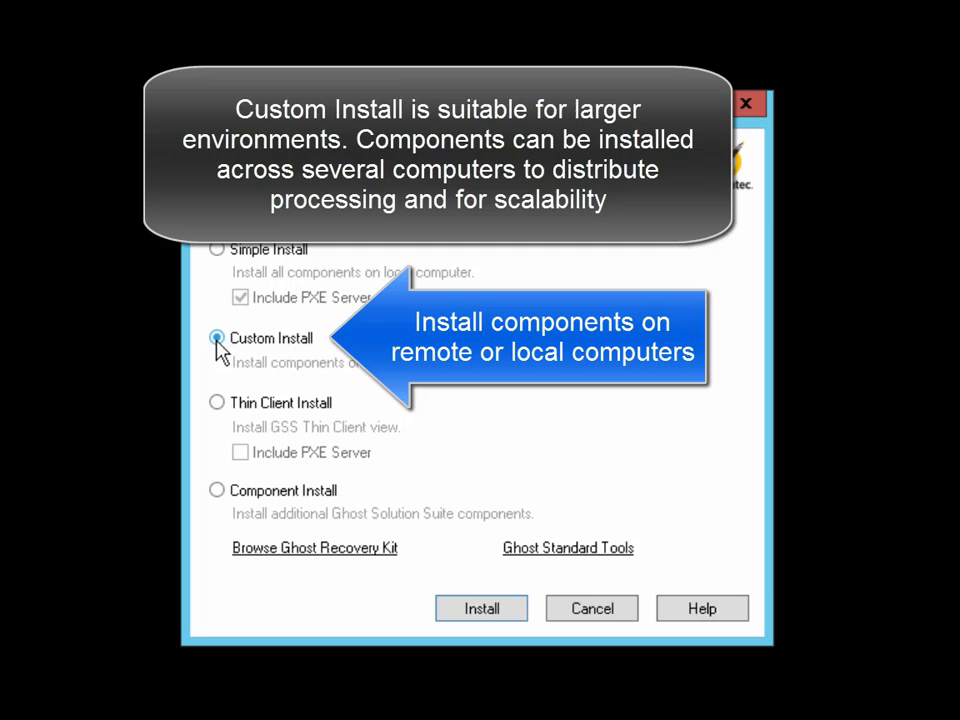
click(216, 338)
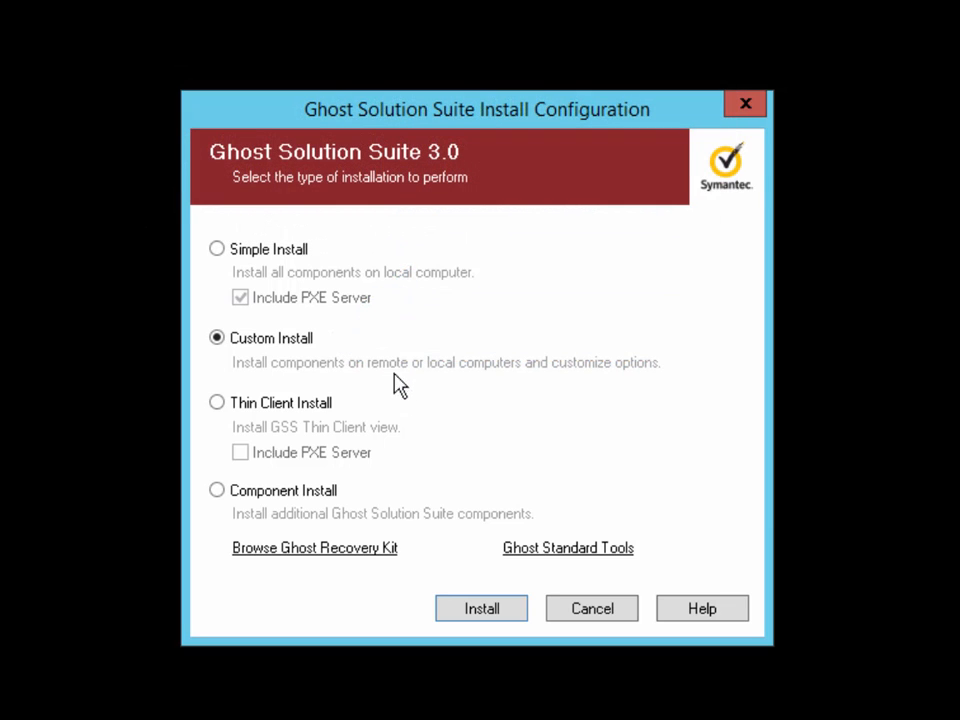
Step: Start the custom installation and accept the Symantec license agreement
click(482, 608)
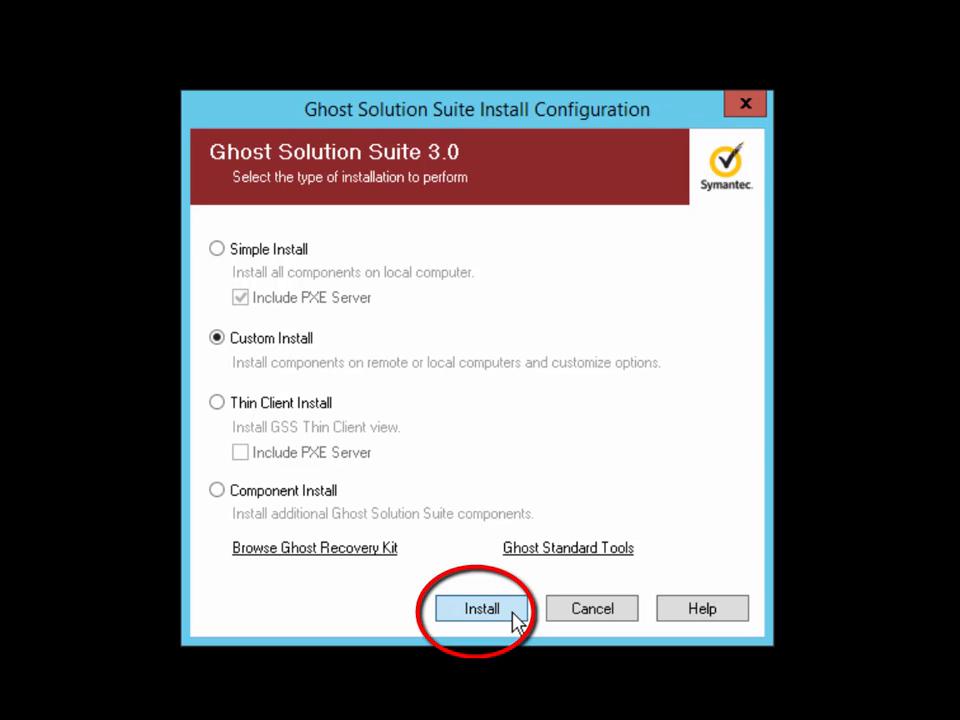
click(482, 608)
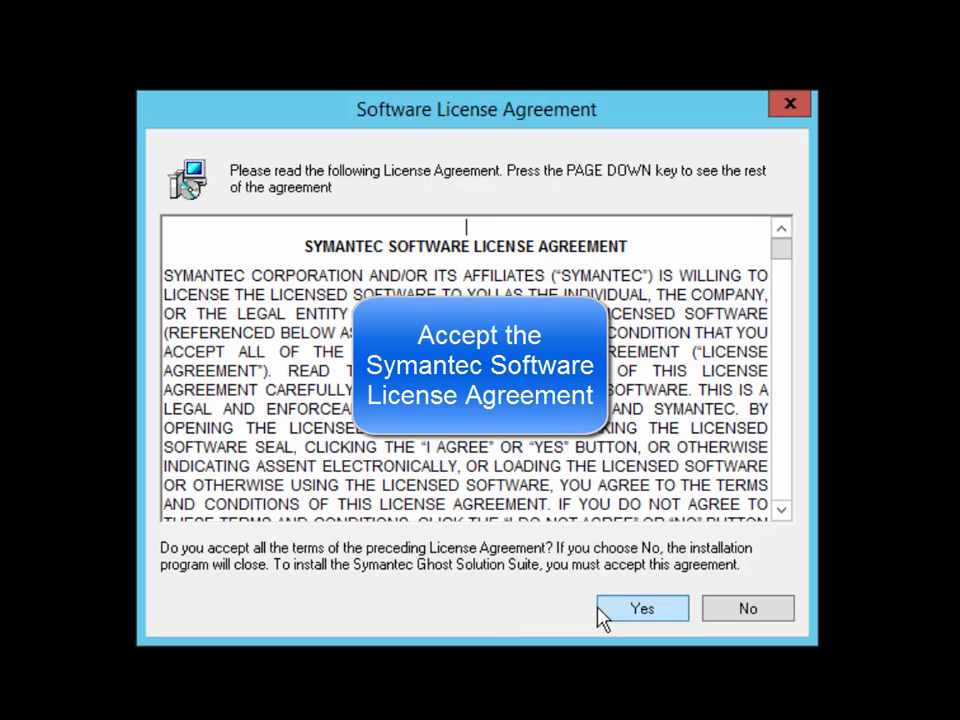
click(642, 608)
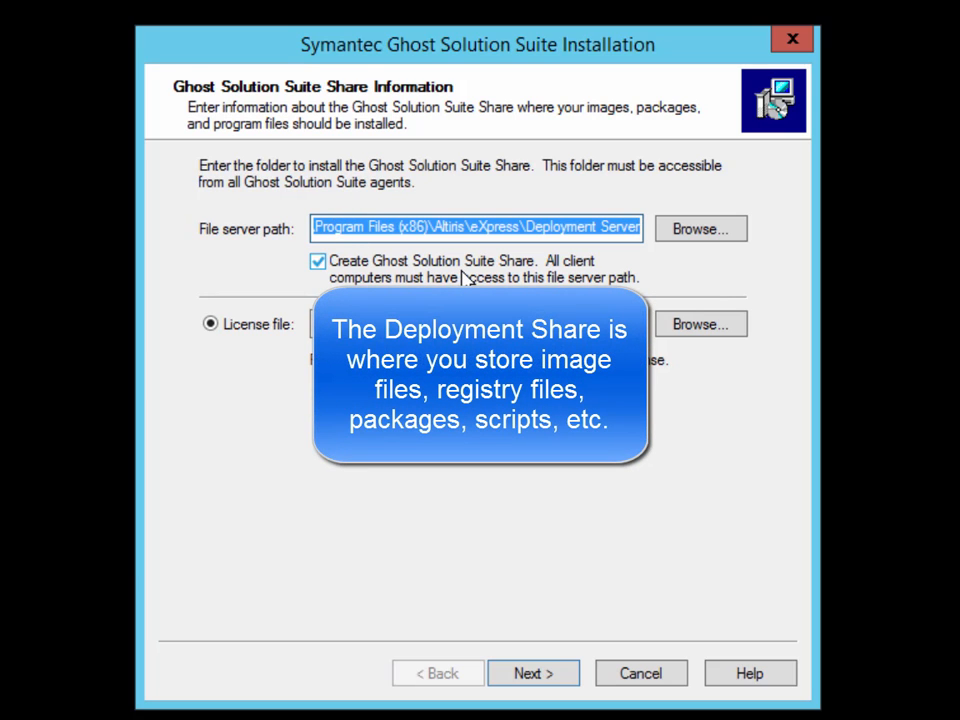
mouse_move(670, 350)
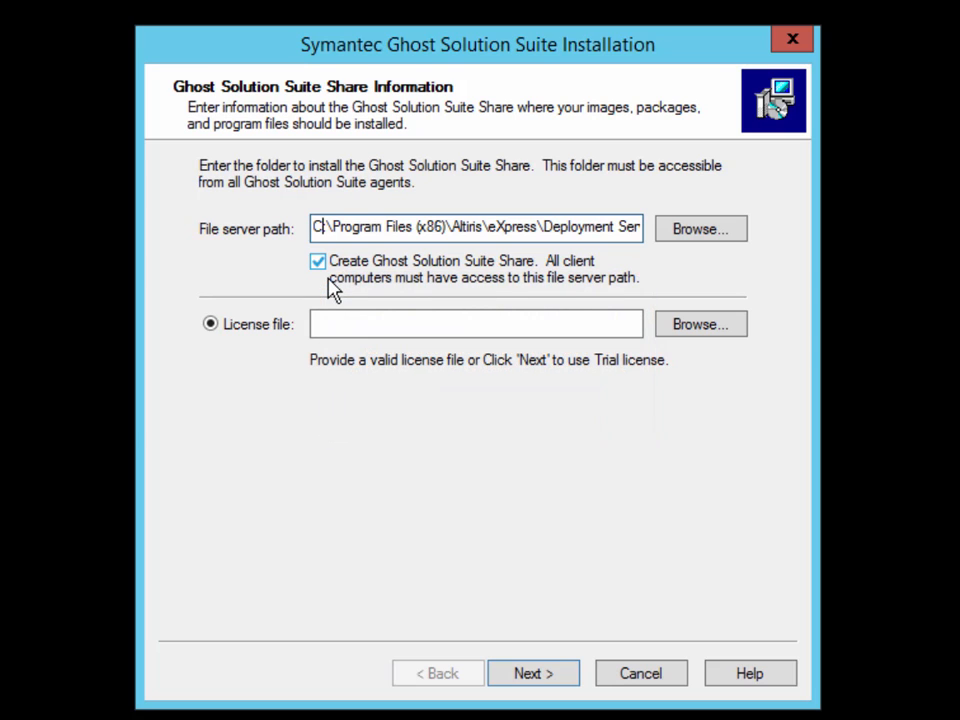
mouse_move(318, 260)
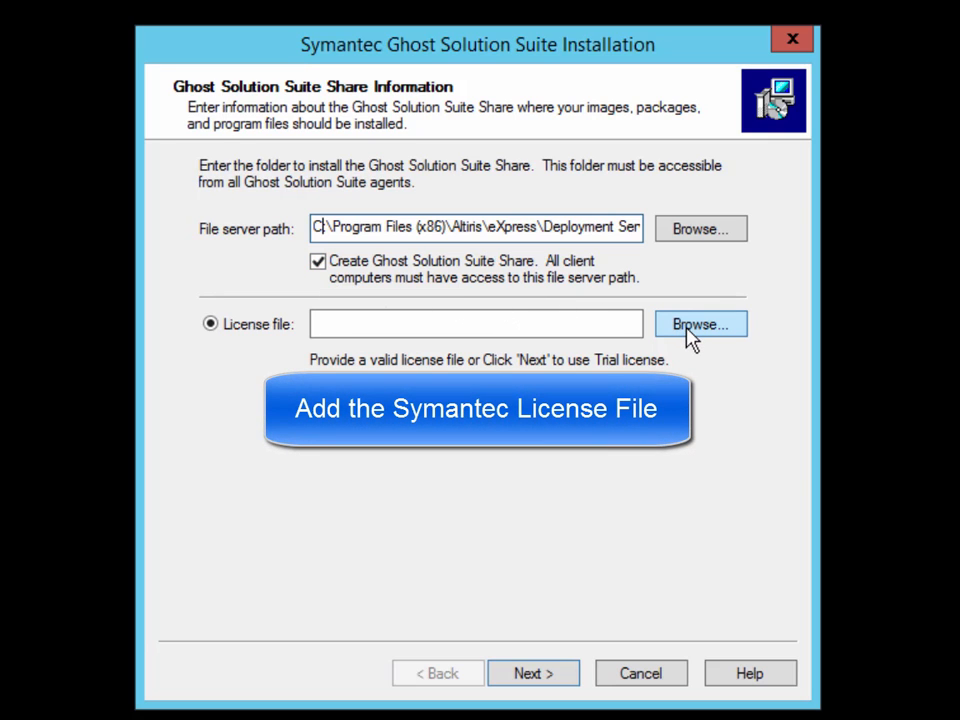
mouse_move(738, 344)
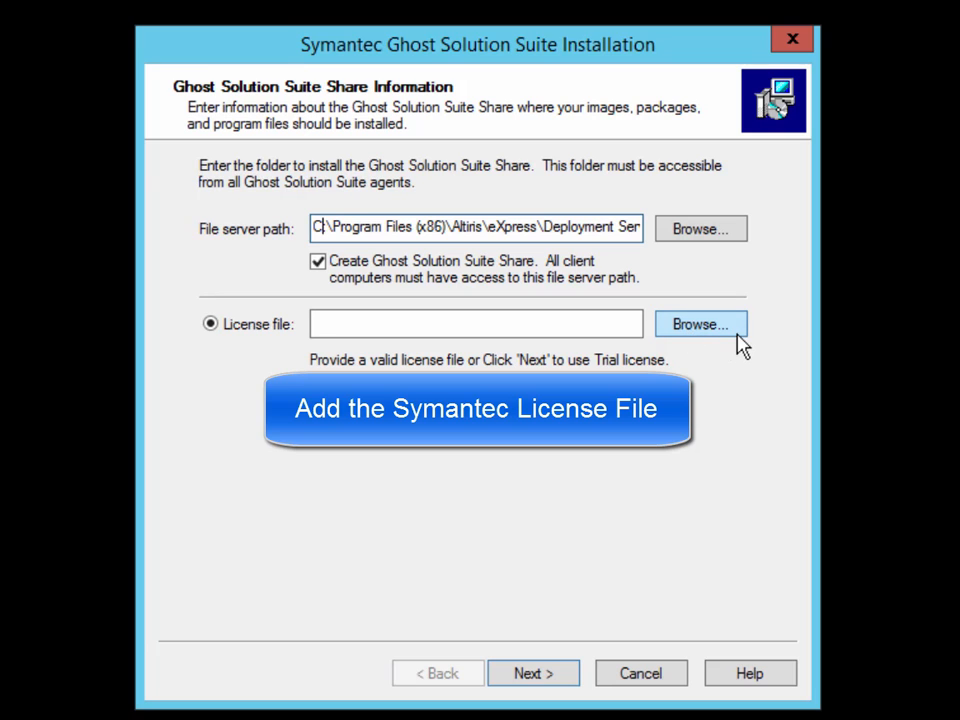
Step: Set the license file to C:\DSSetup\GSS30_90DayBeta.slf on the Share Information page
click(700, 324)
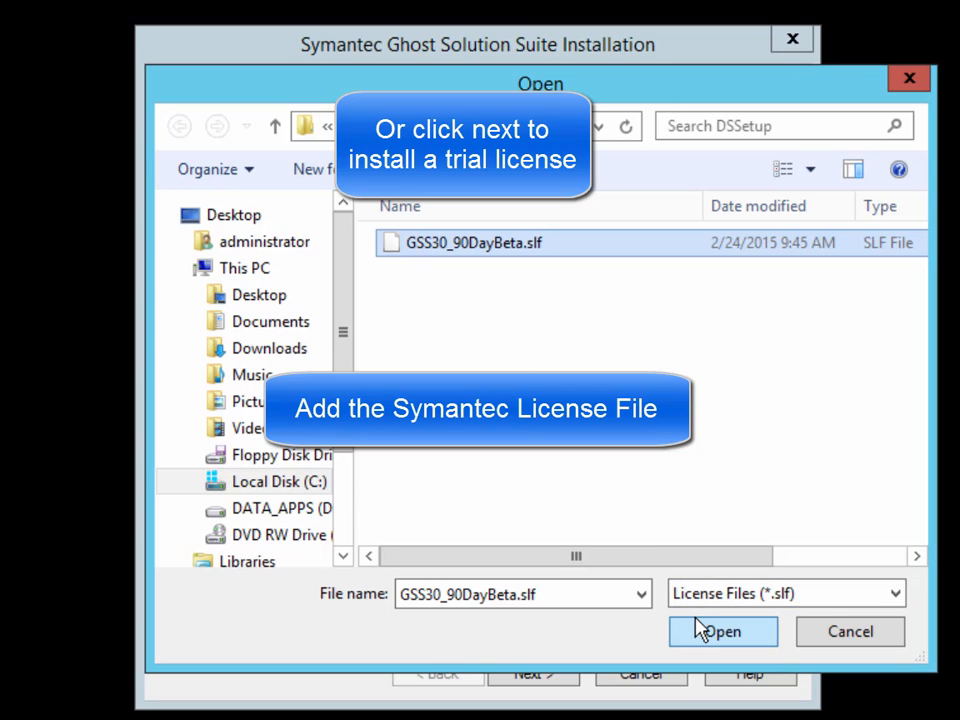
mouse_move(758, 648)
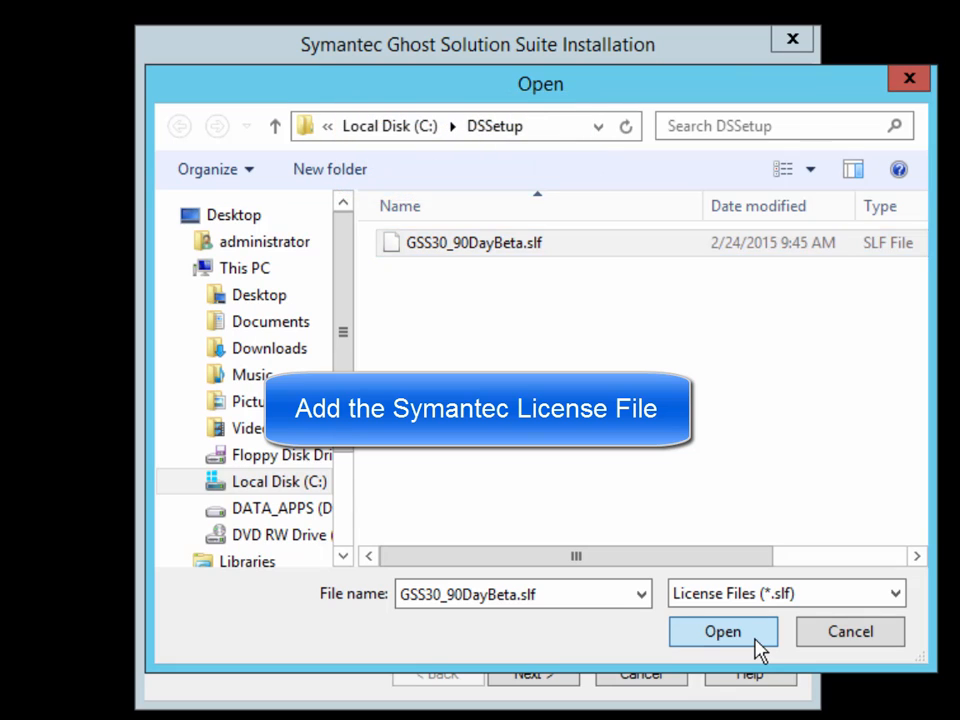
click(722, 632)
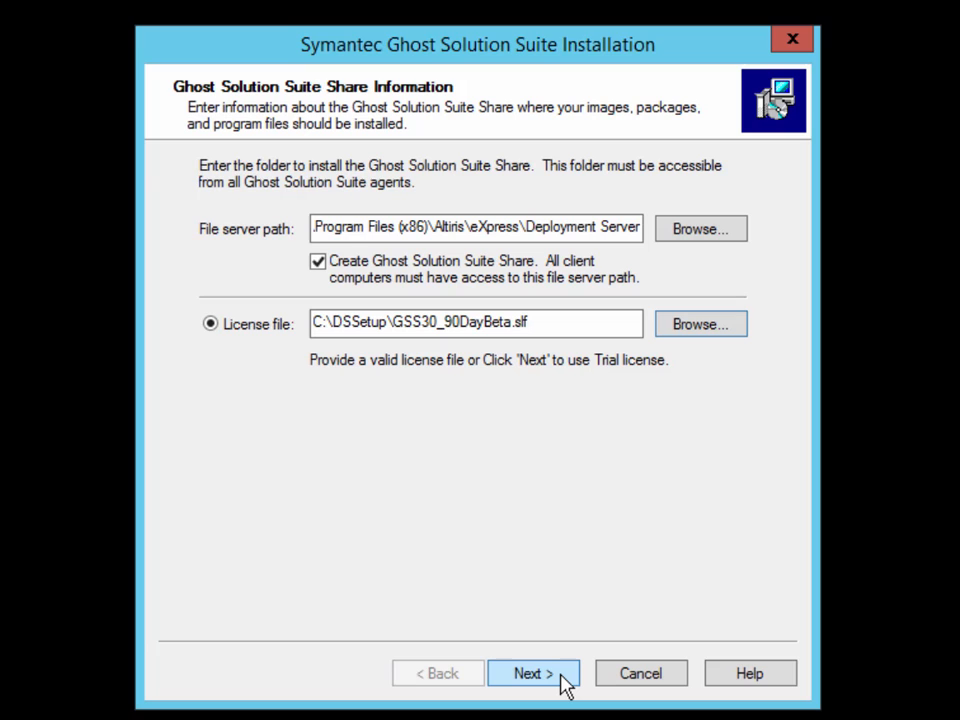
Step: Keep the server on this computer and enter the administrator service account password
click(532, 672)
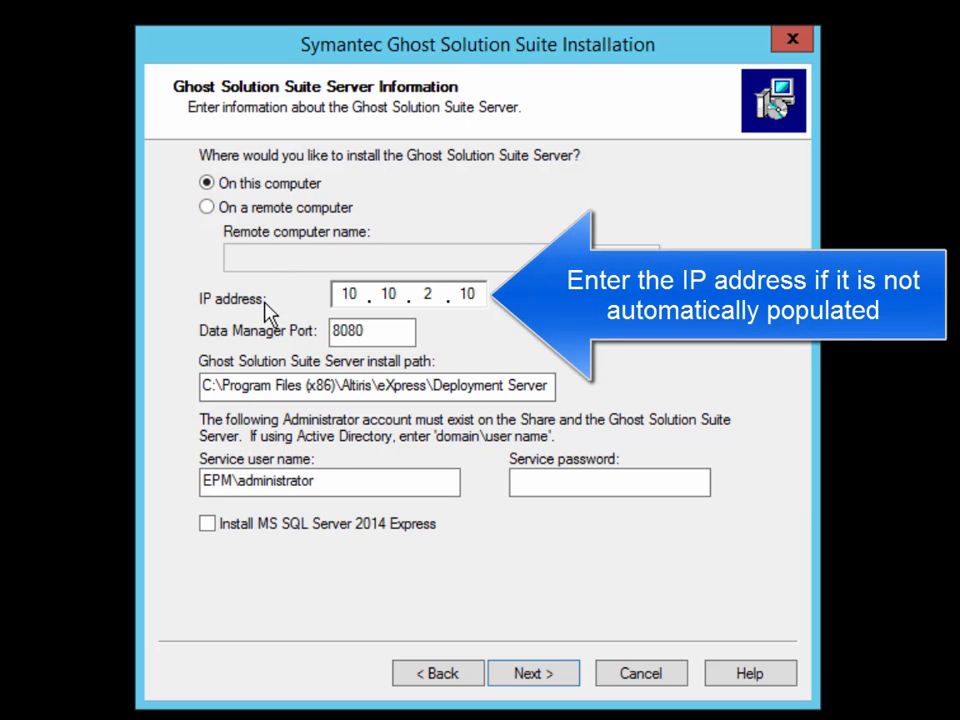
mouse_move(204, 228)
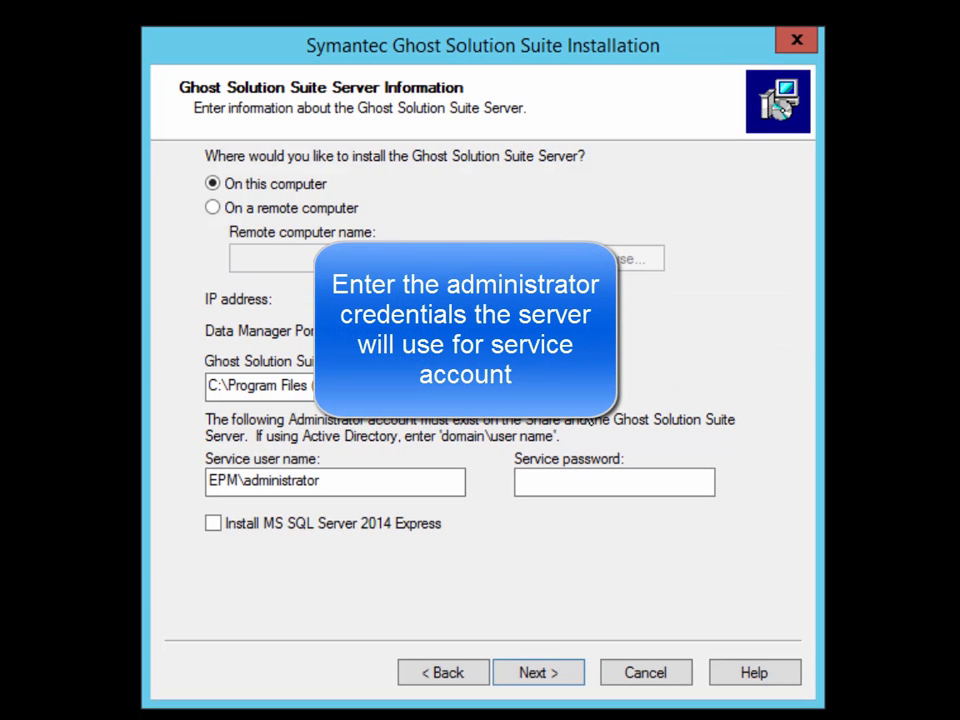
mouse_move(350, 462)
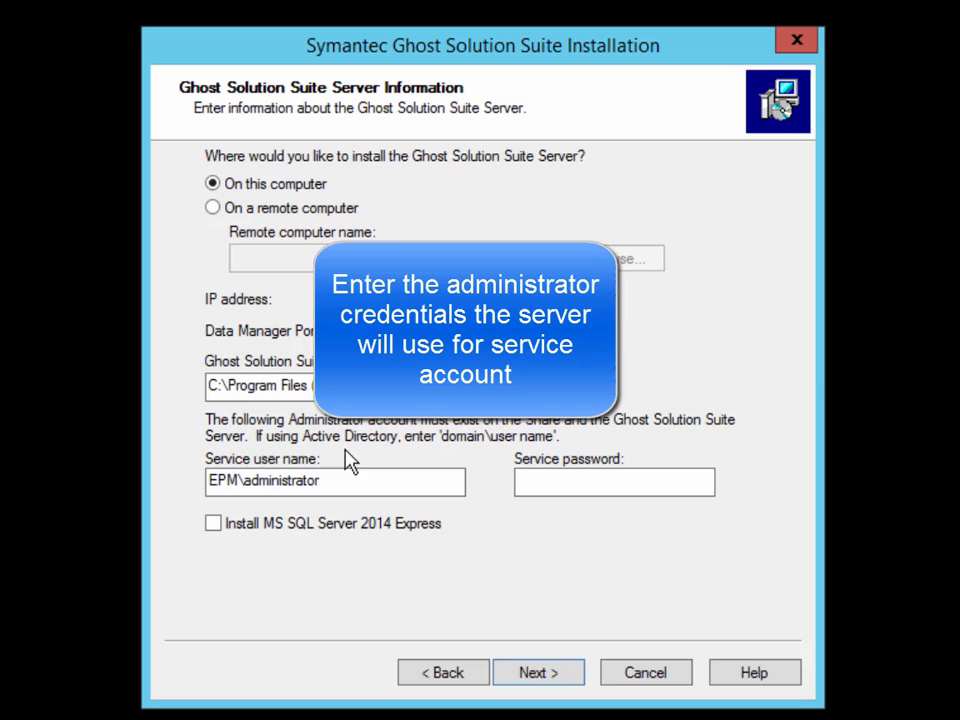
click(614, 480)
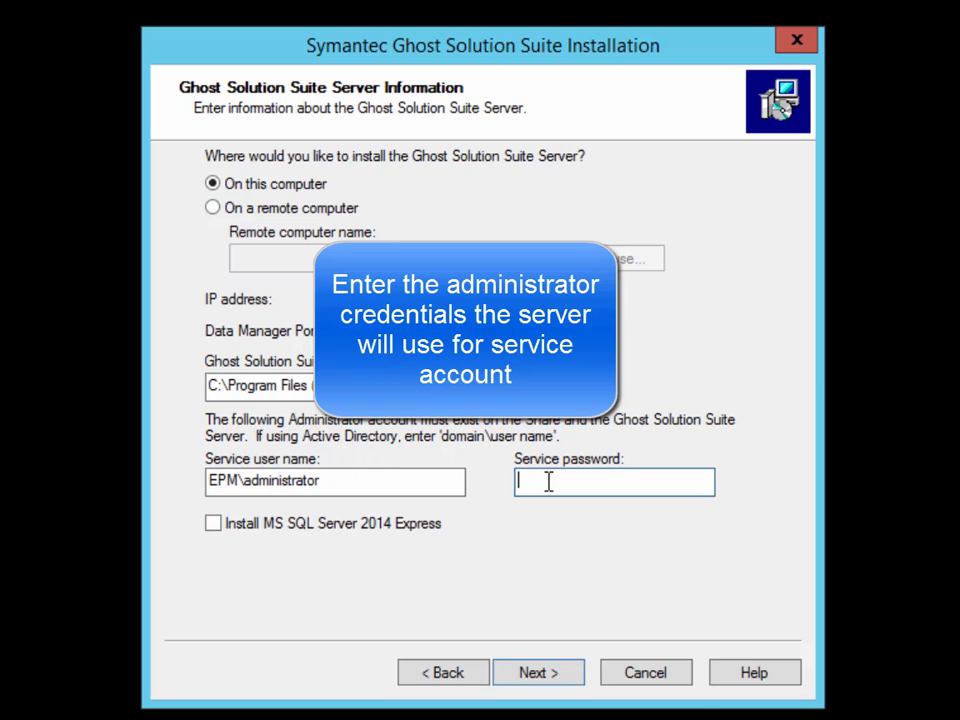
text(•••••)
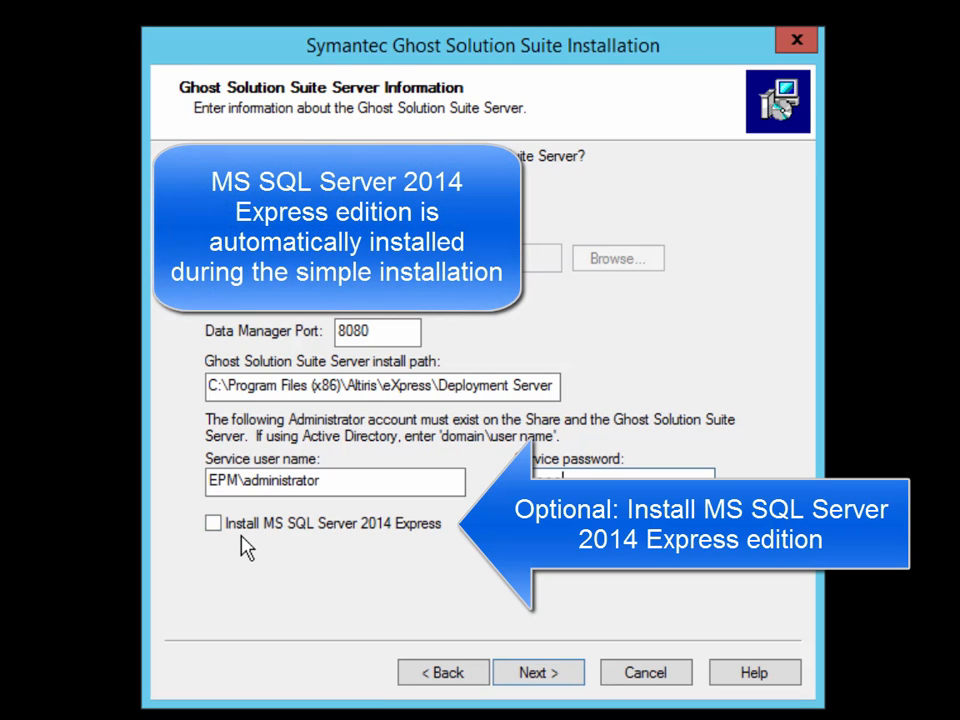
text(••••)
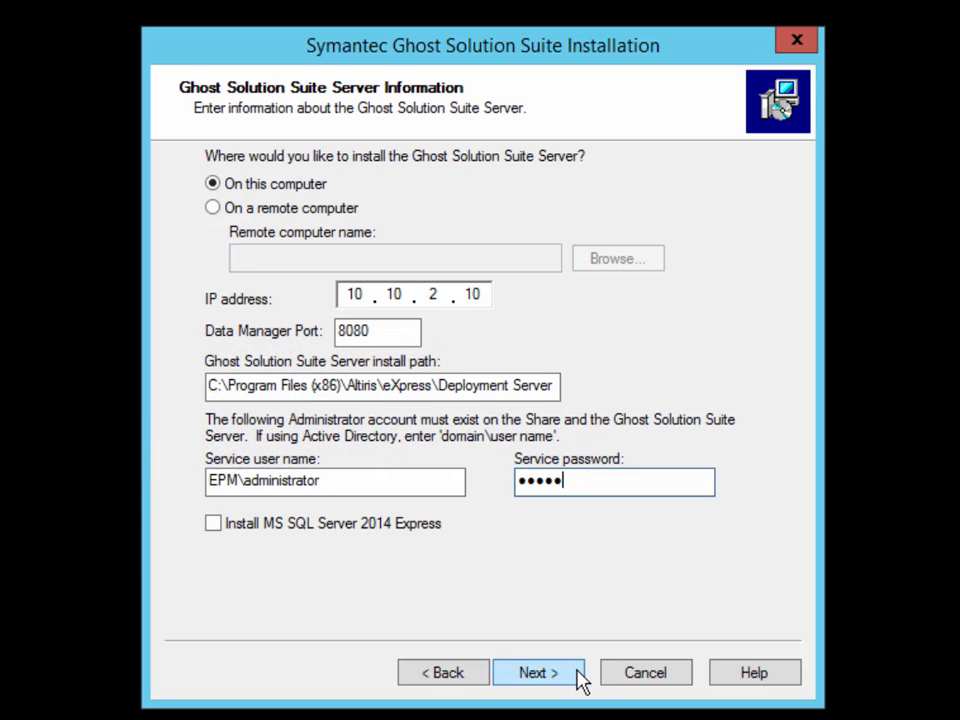
click(538, 672)
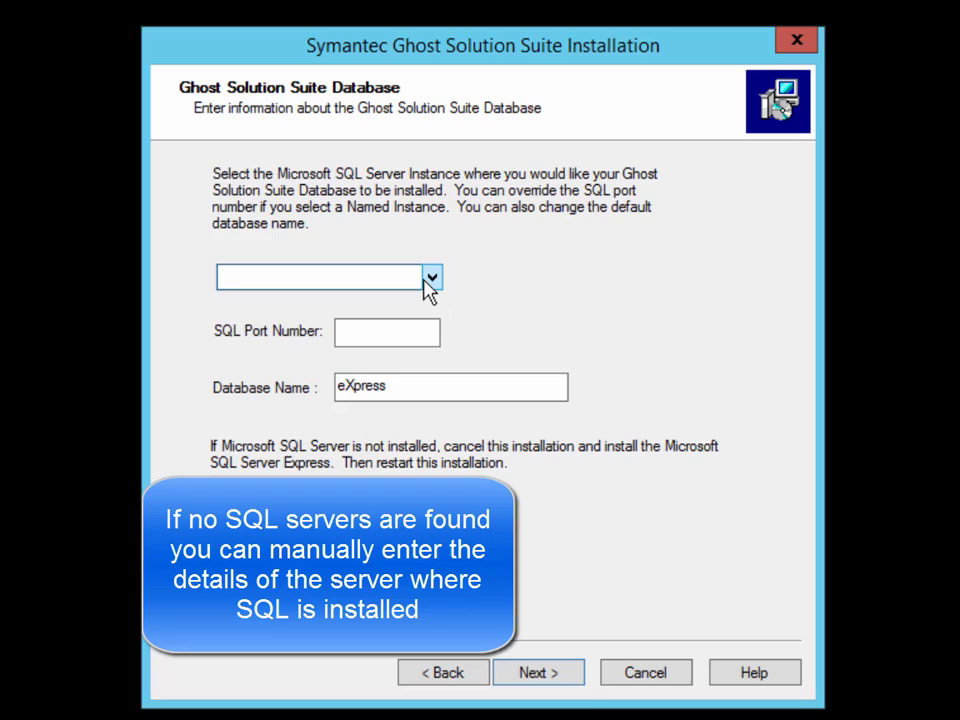
Step: Enter SQL instance SQL-W2K8R2-01 on port 1433 for the eXpress database and continue
click(320, 276)
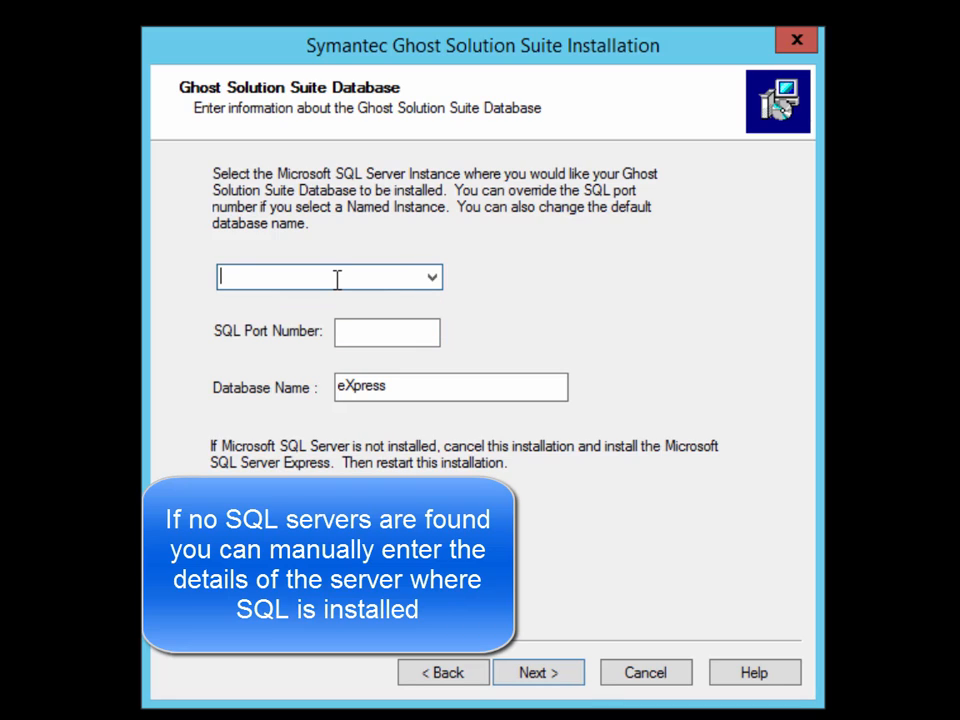
text(SQL)
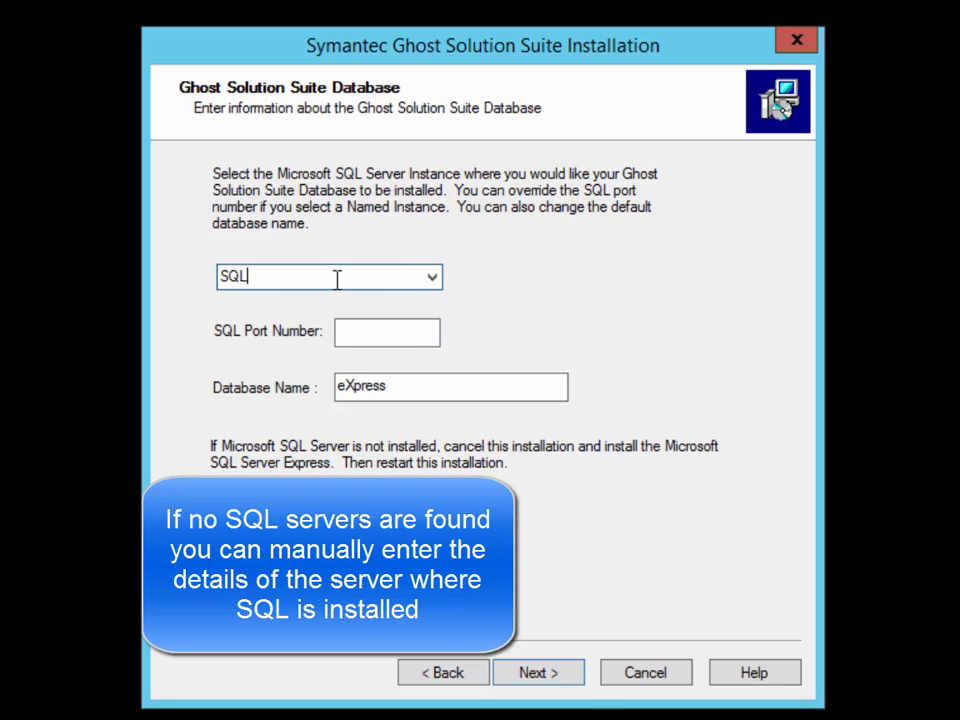
text(-)
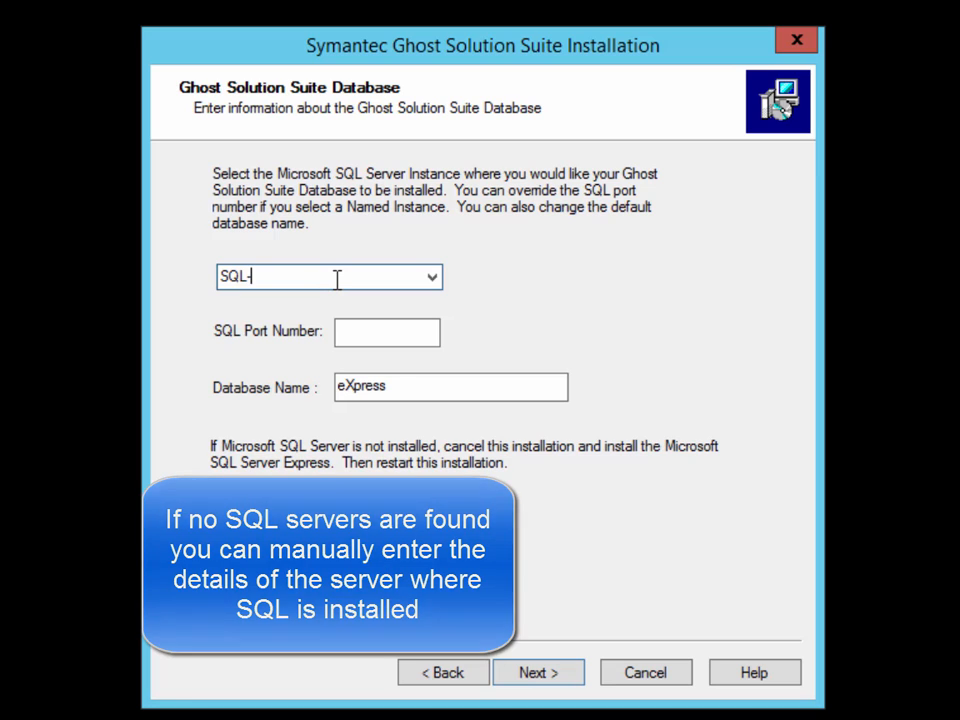
text(W2)
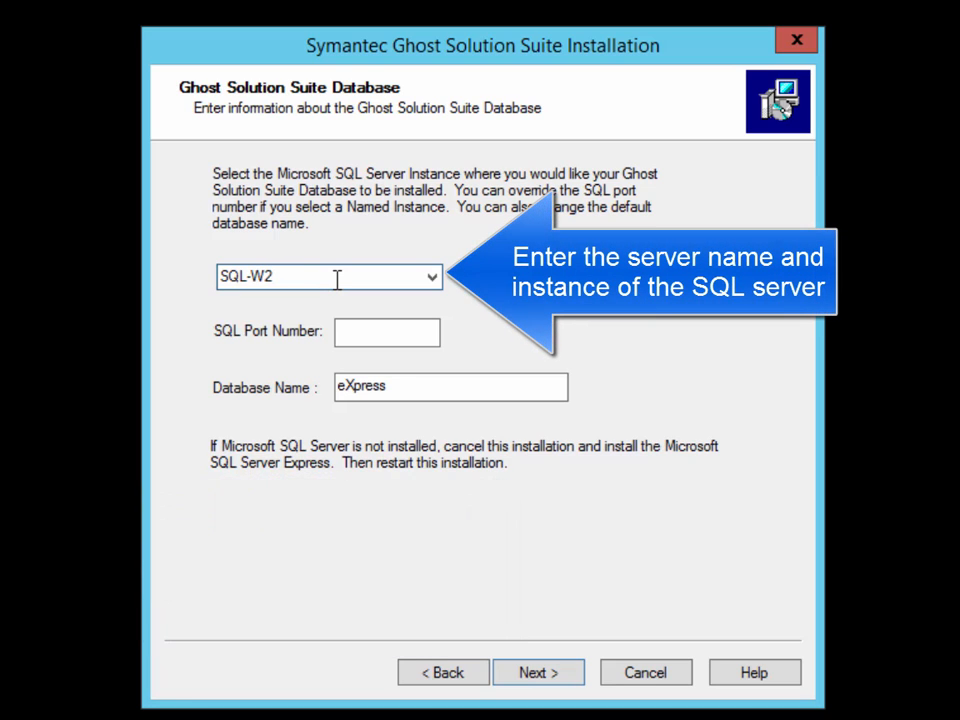
text(K8R2-0)
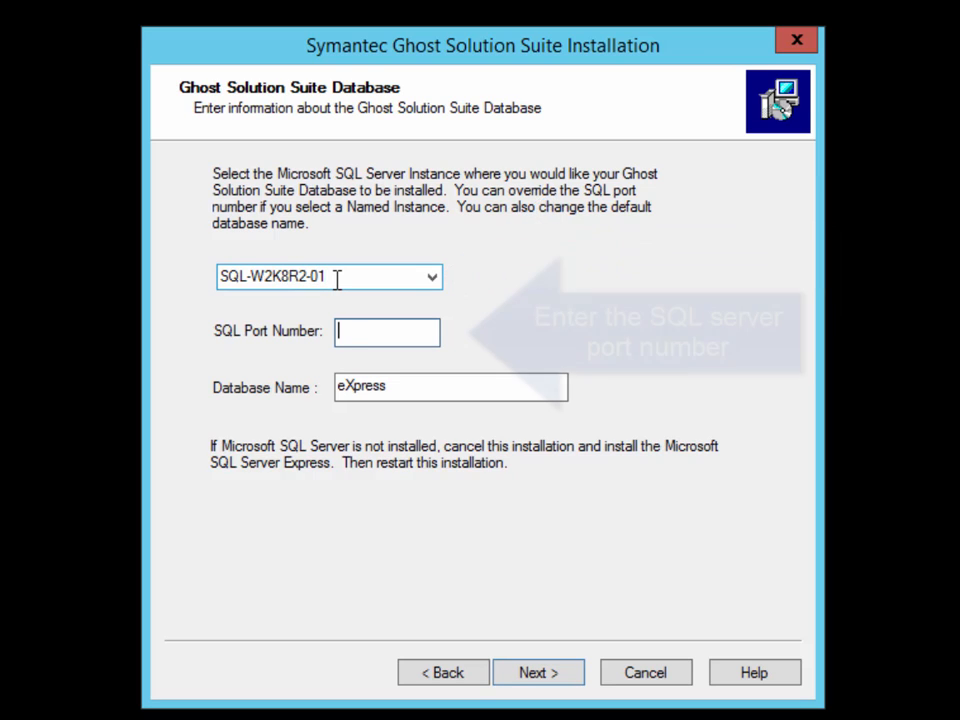
text(1433)
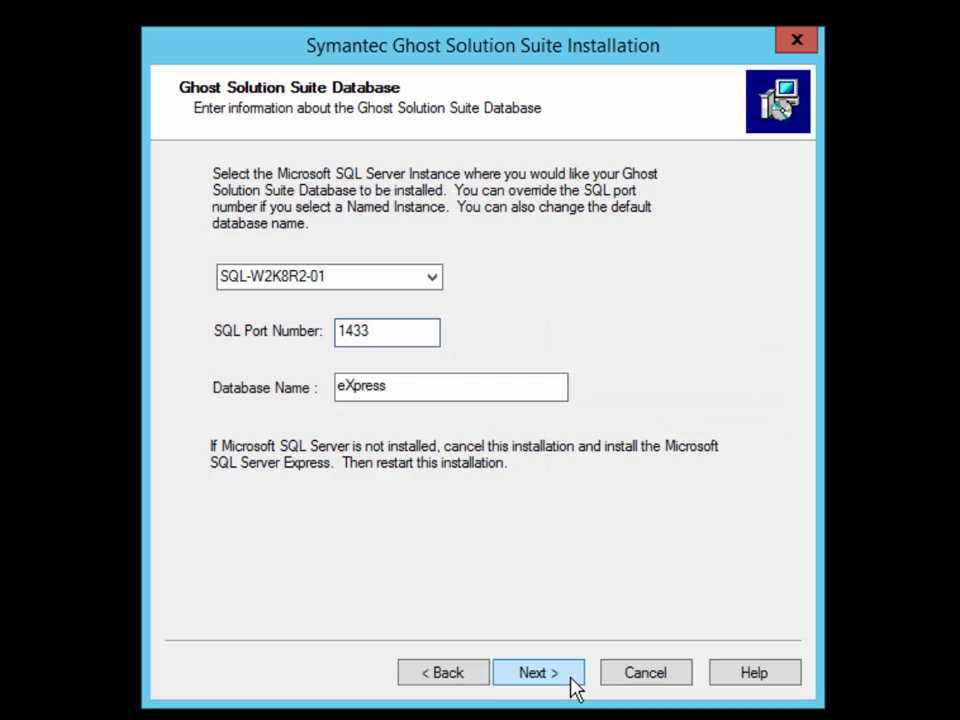
click(388, 332)
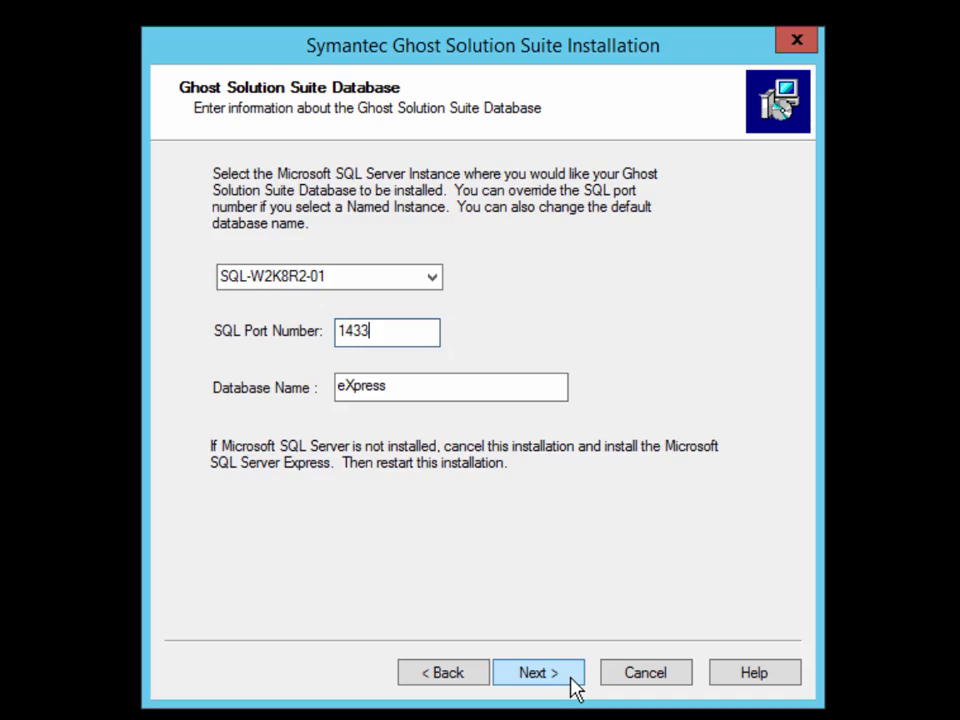
click(538, 672)
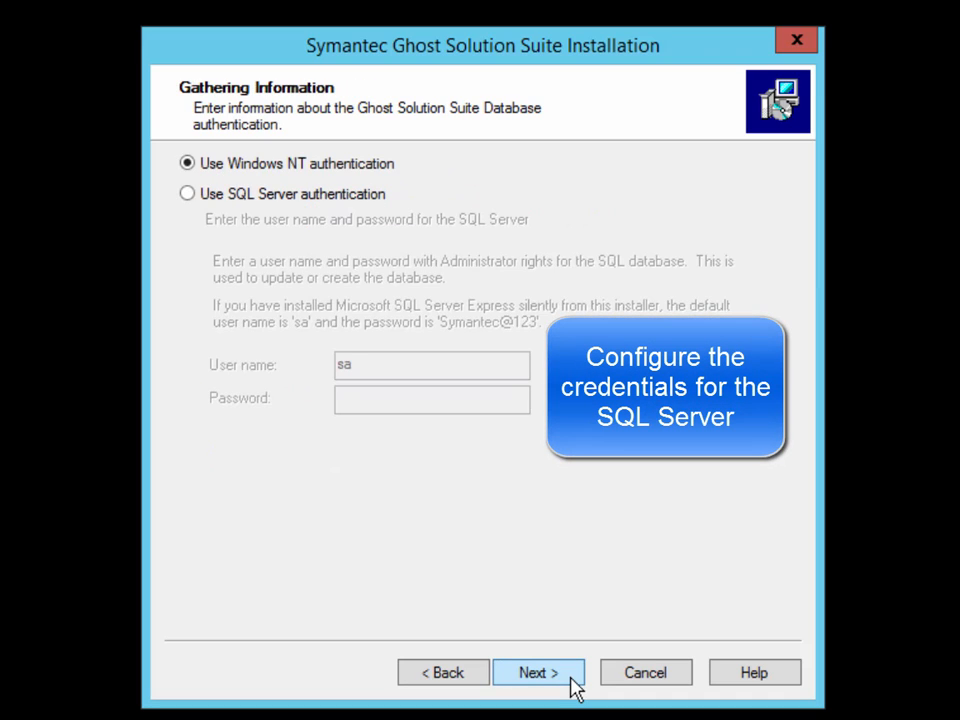
mouse_move(428, 186)
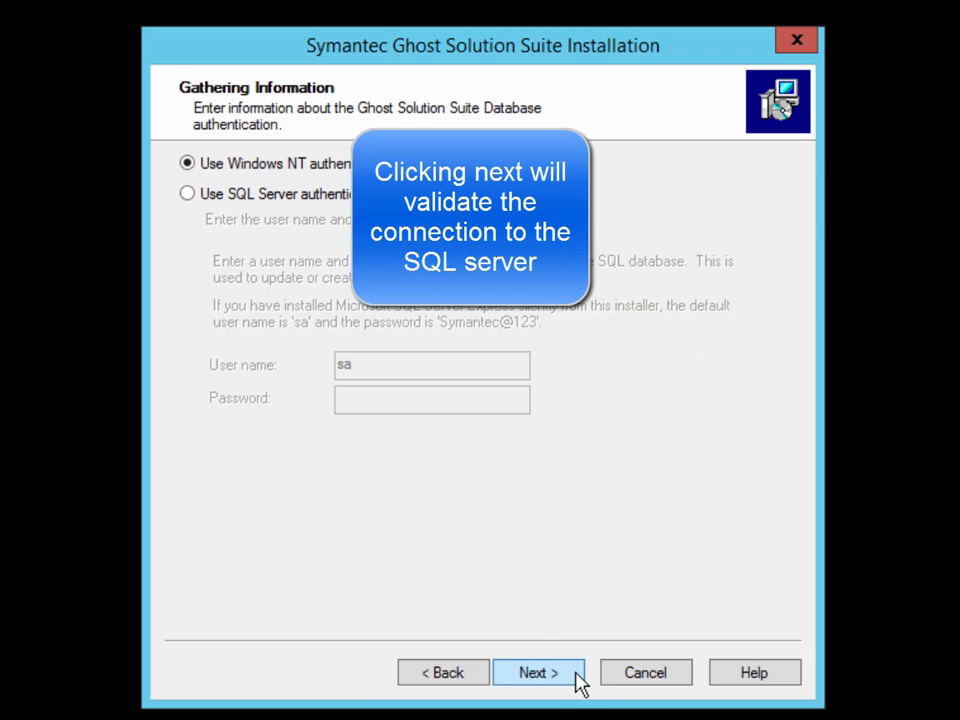
Step: Keep Windows NT authentication and validate the SQL Server connection
click(538, 672)
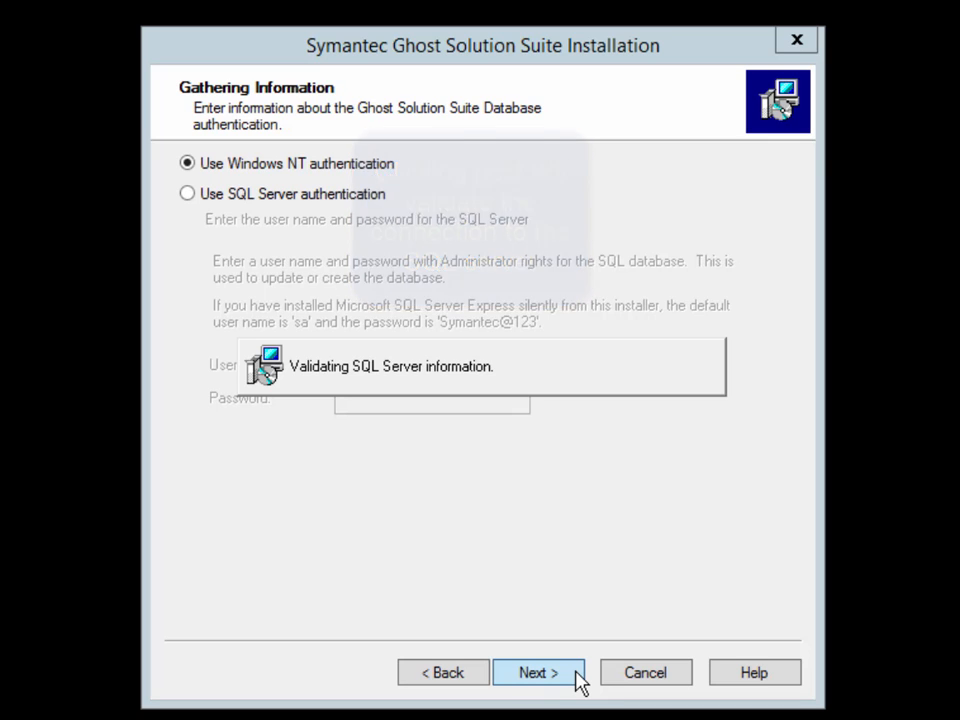
click(538, 672)
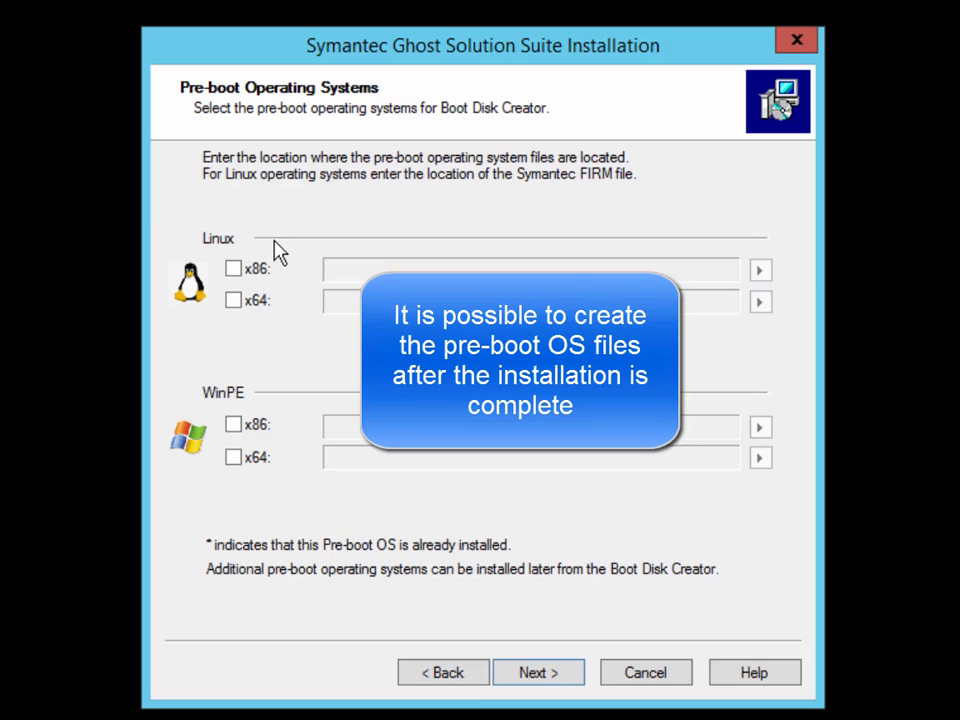
mouse_move(298, 270)
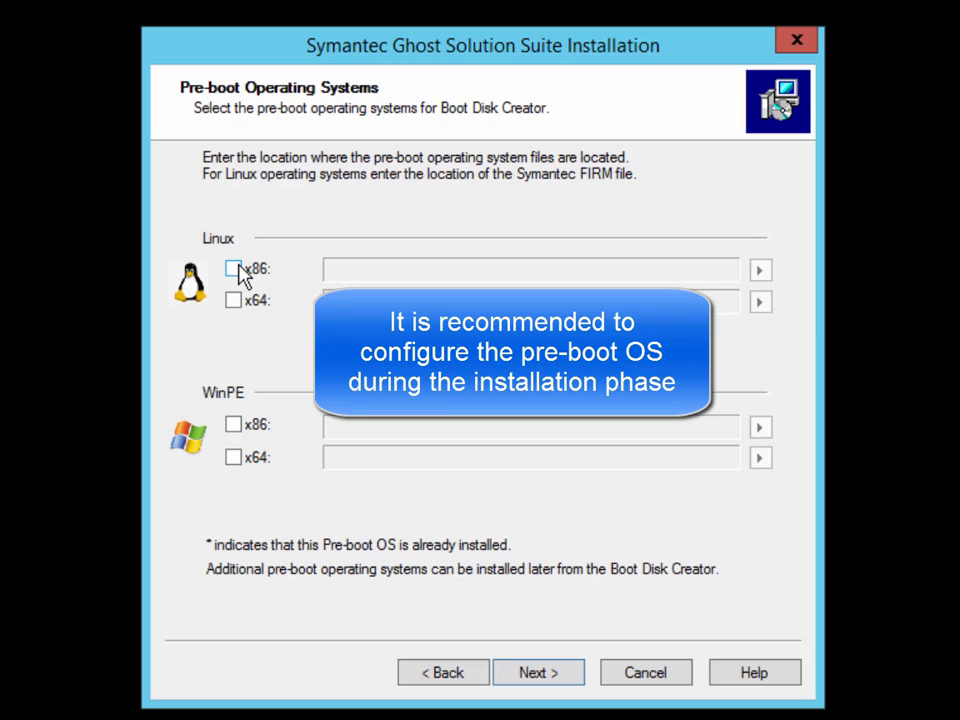
mouse_move(248, 348)
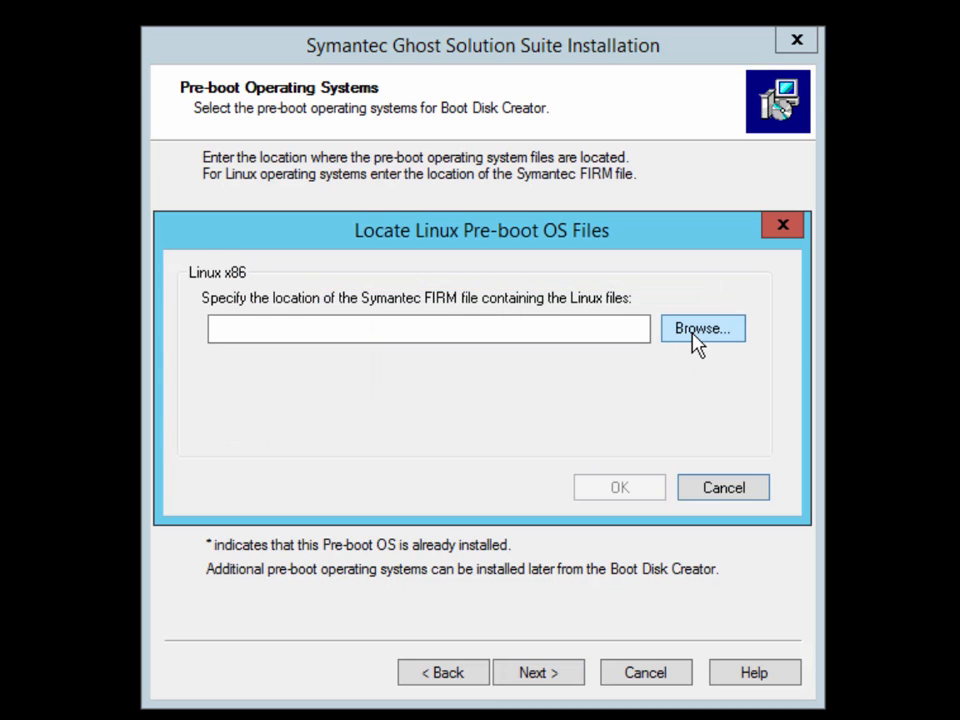
Step: Point the Linux x86 pre-boot environment to BDCgpl_6.9.9520.frm in GSS\GPL
click(700, 328)
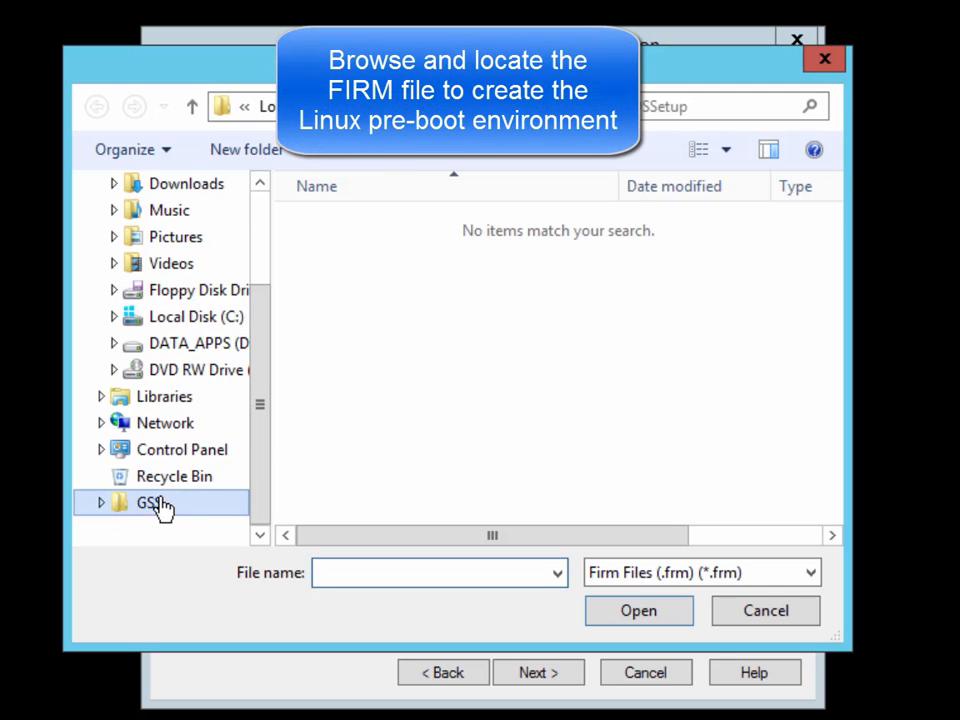
click(148, 502)
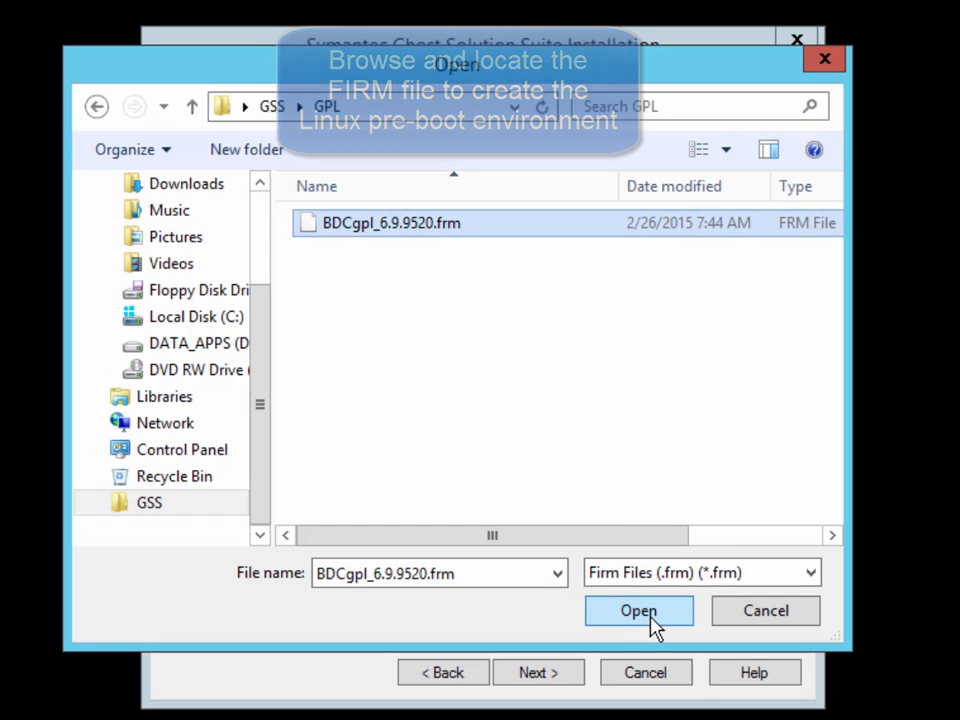
click(638, 610)
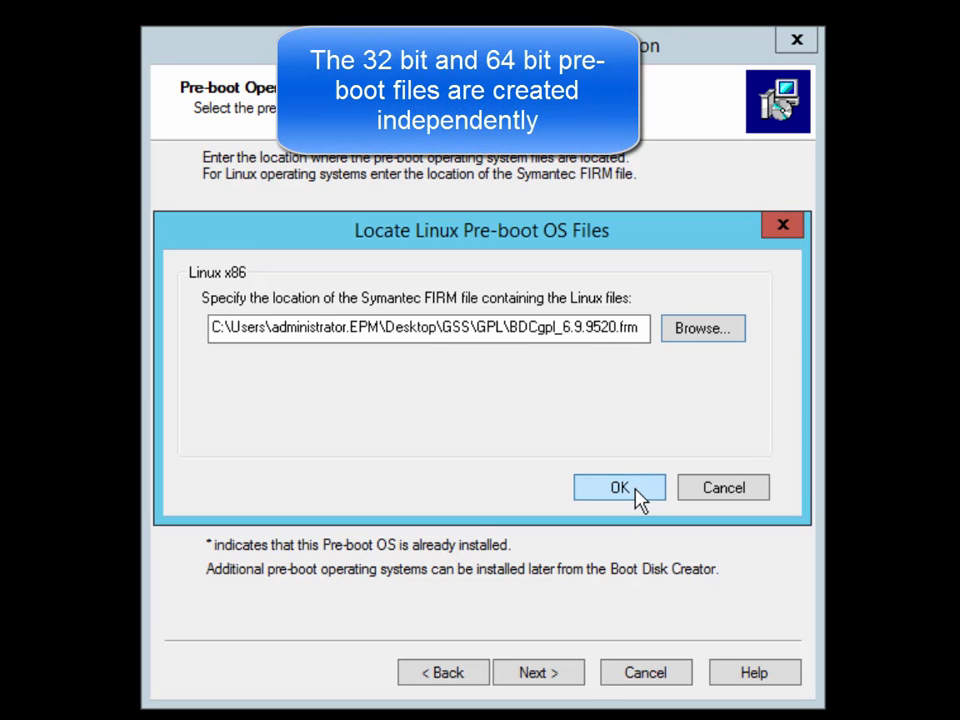
click(620, 488)
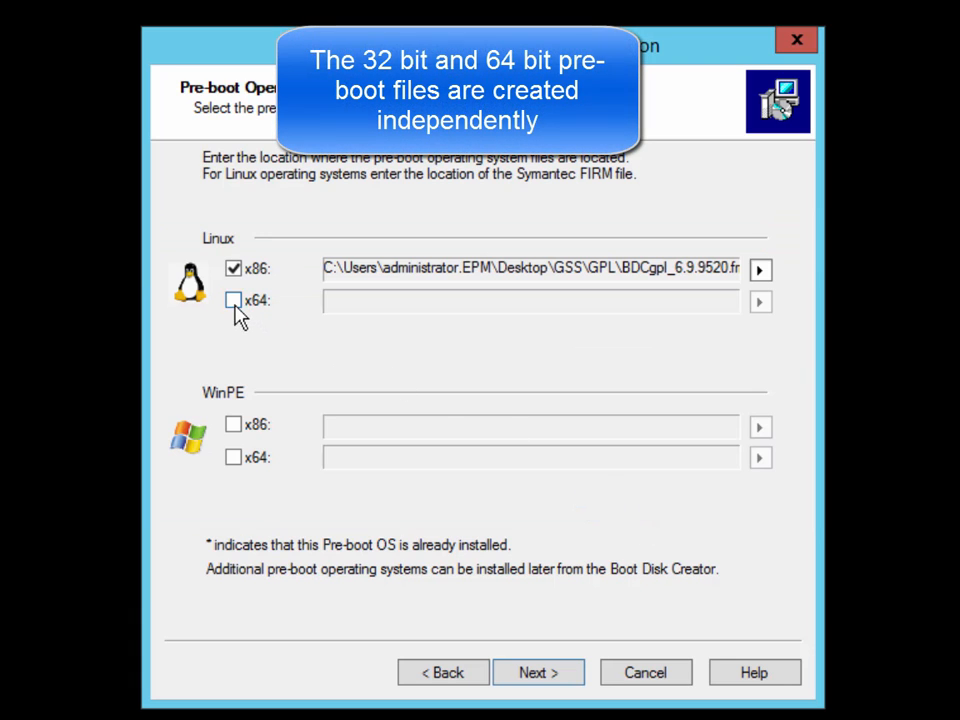
Step: Point the Linux x64 pre-boot environment to the same BDCgpl_6.9.9520.frm file
click(760, 300)
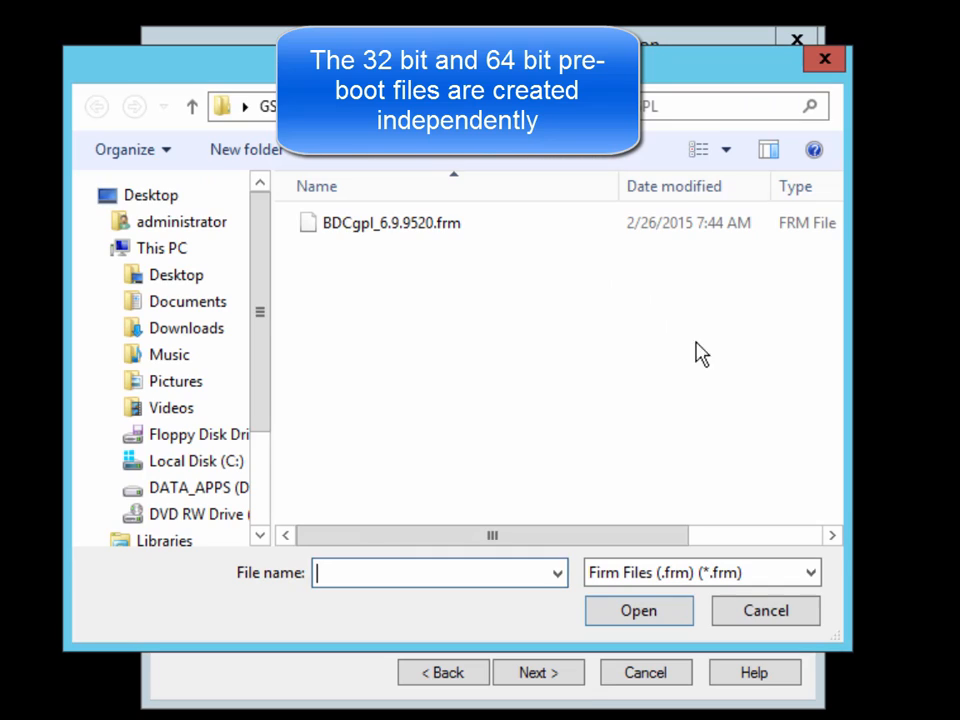
click(392, 222)
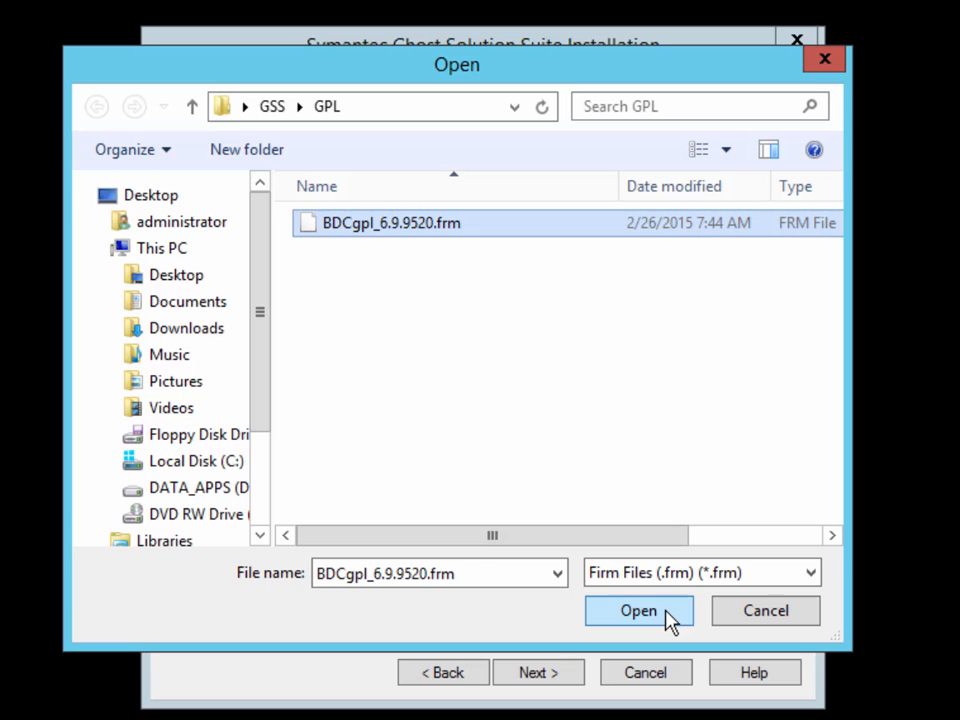
click(638, 610)
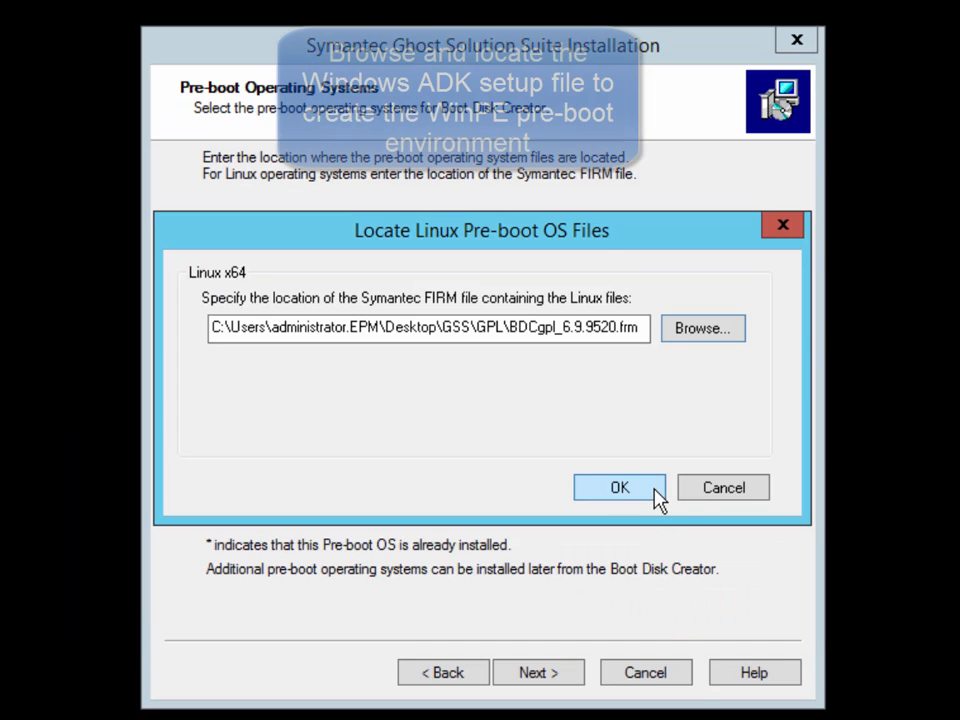
click(620, 488)
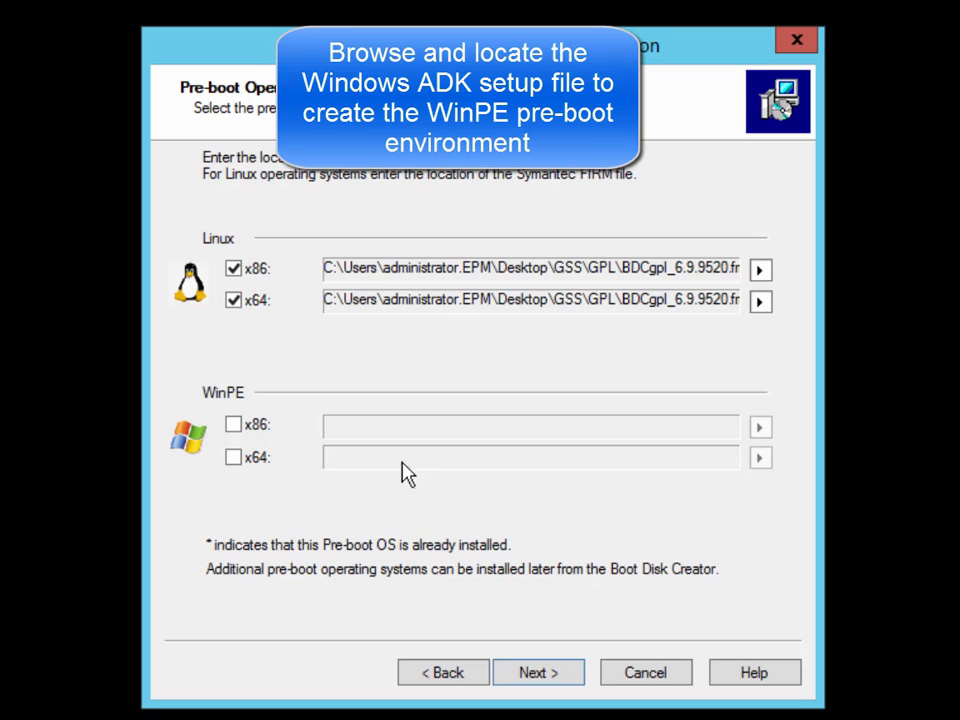
mouse_move(234, 424)
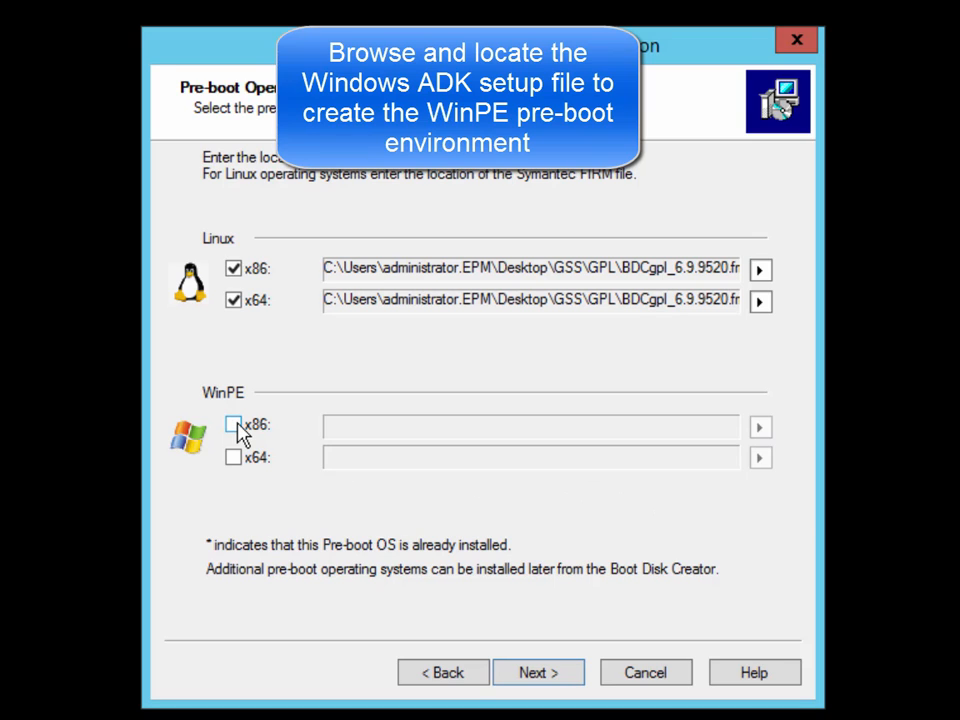
Step: Point the WinPE x86 pre-boot environment to D:\8.1\ADK\adksetup.exe
click(234, 424)
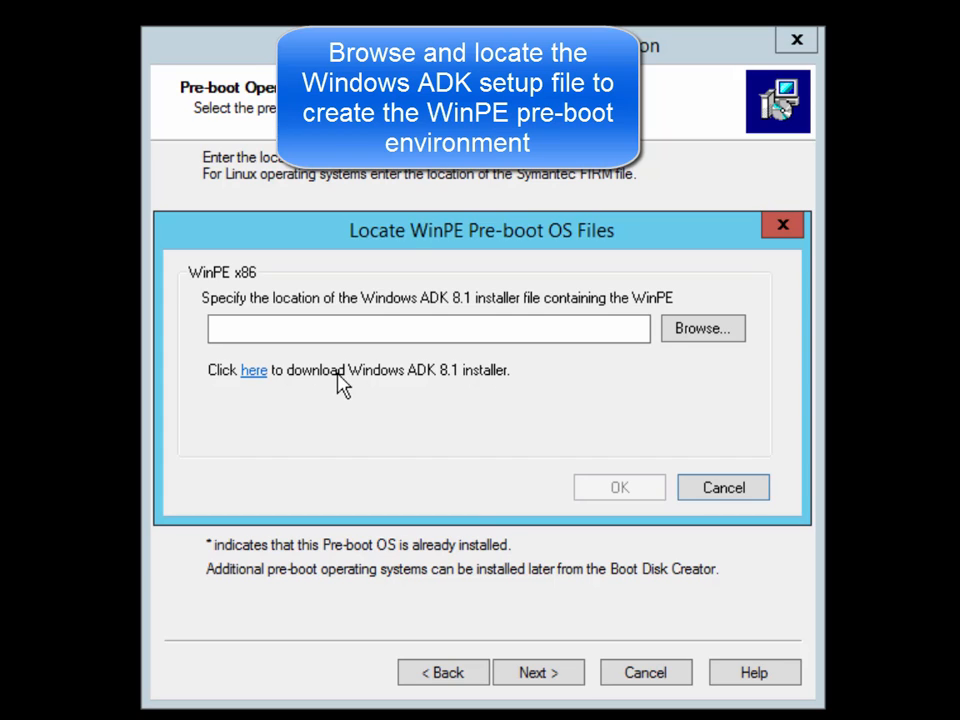
mouse_move(252, 382)
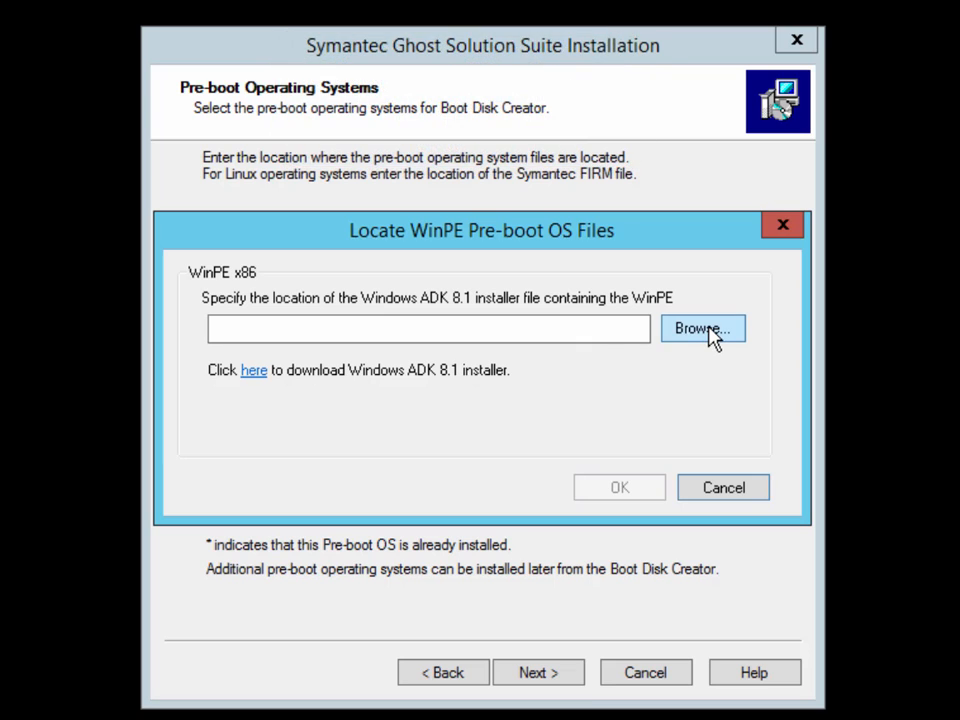
click(700, 328)
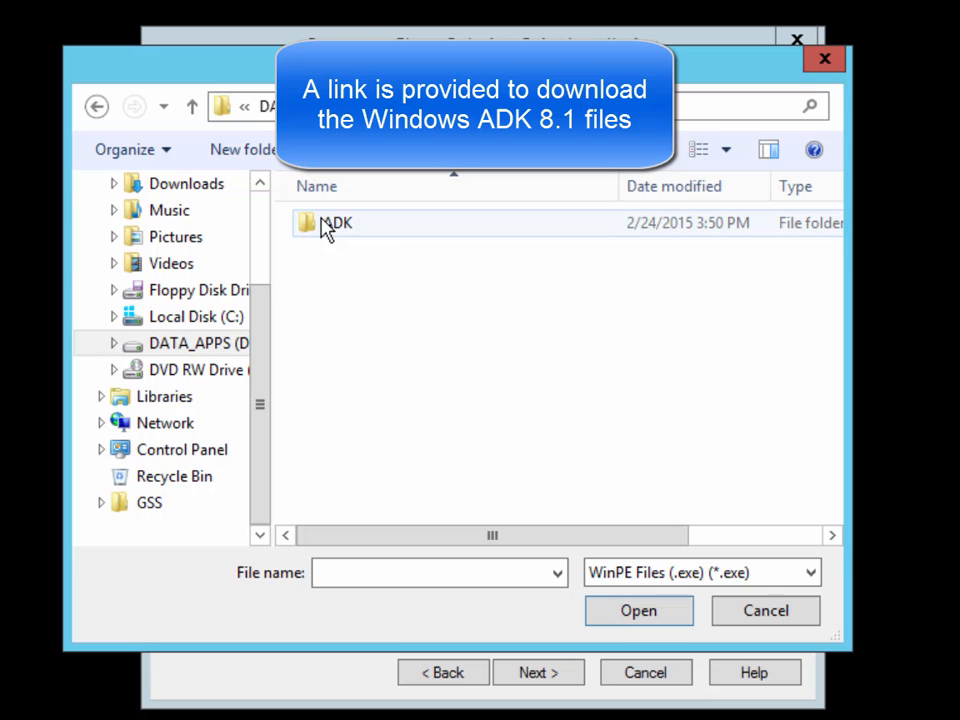
double_click(336, 222)
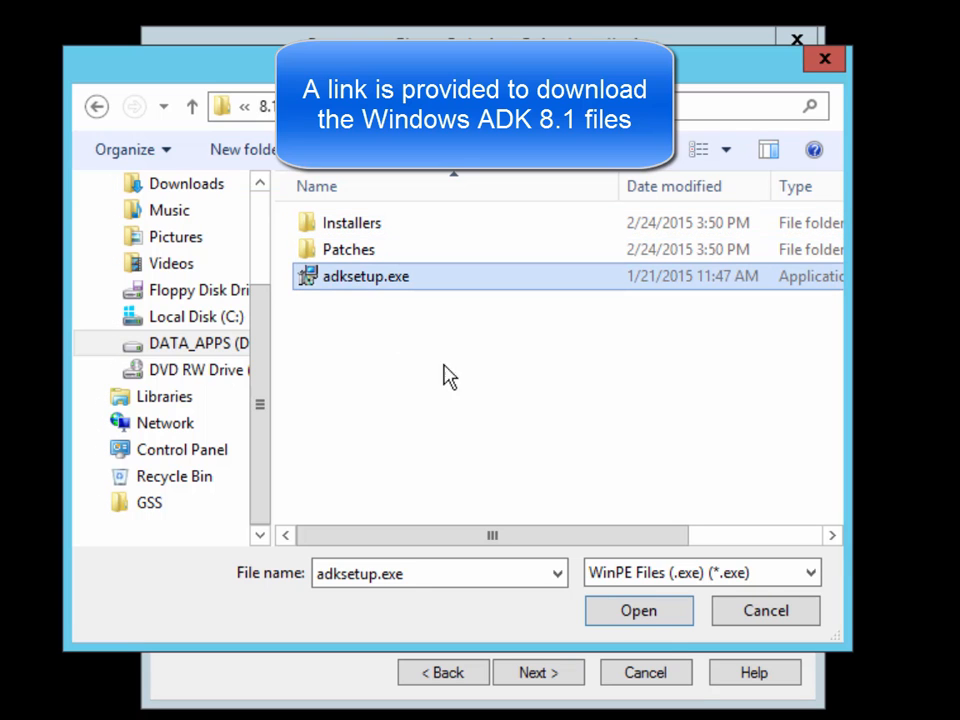
click(638, 610)
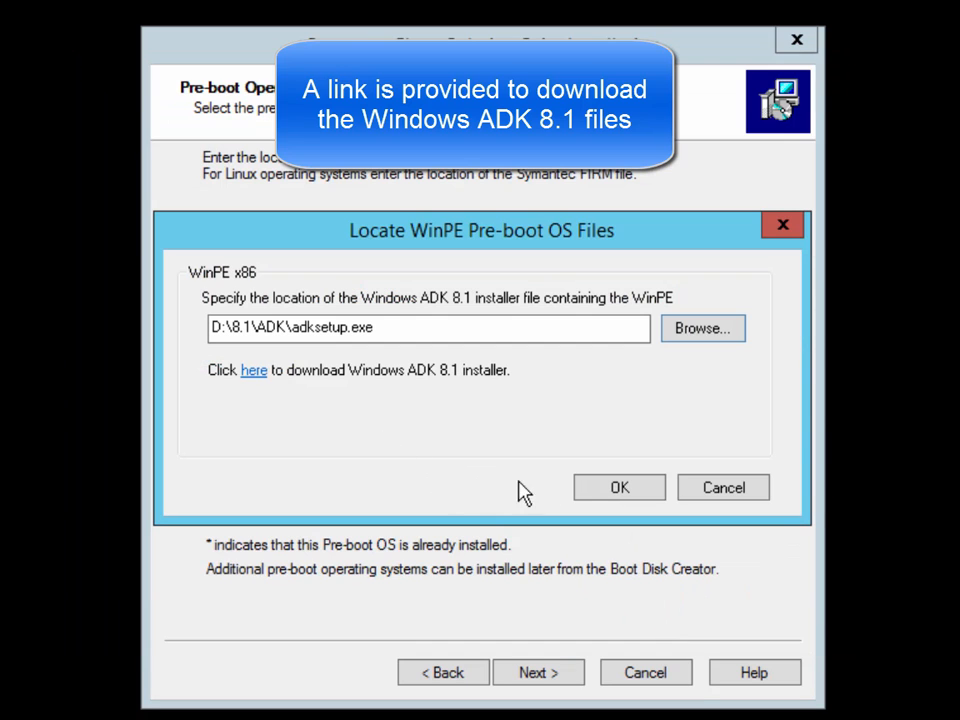
click(618, 488)
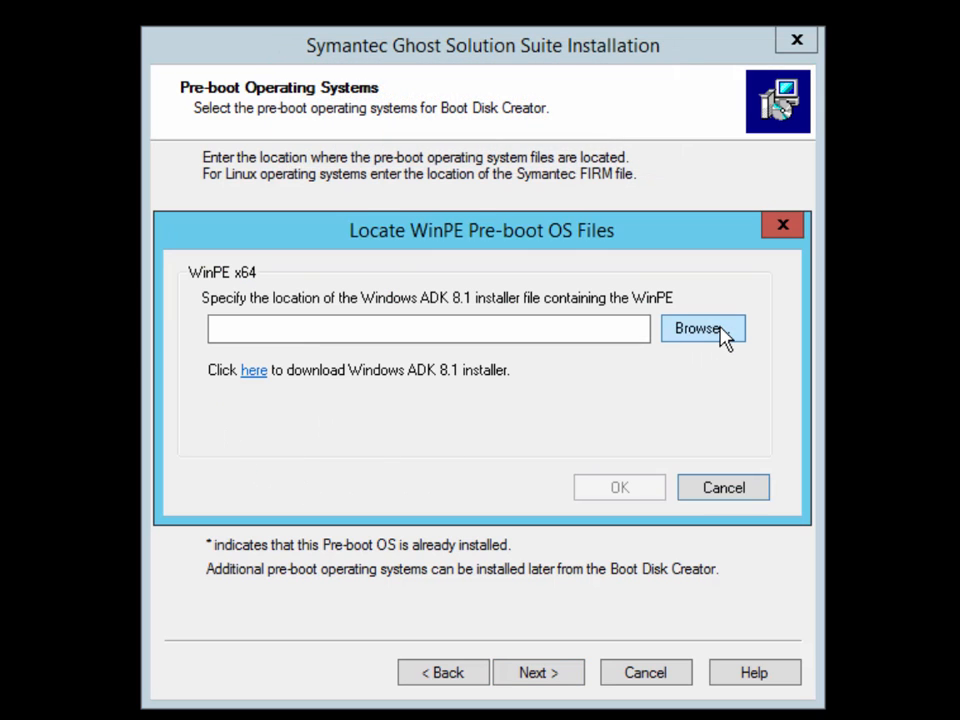
Step: Point WinPE x64 to D:\8.1\ADK\adksetup.exe and continue to the PXE Server page
click(702, 328)
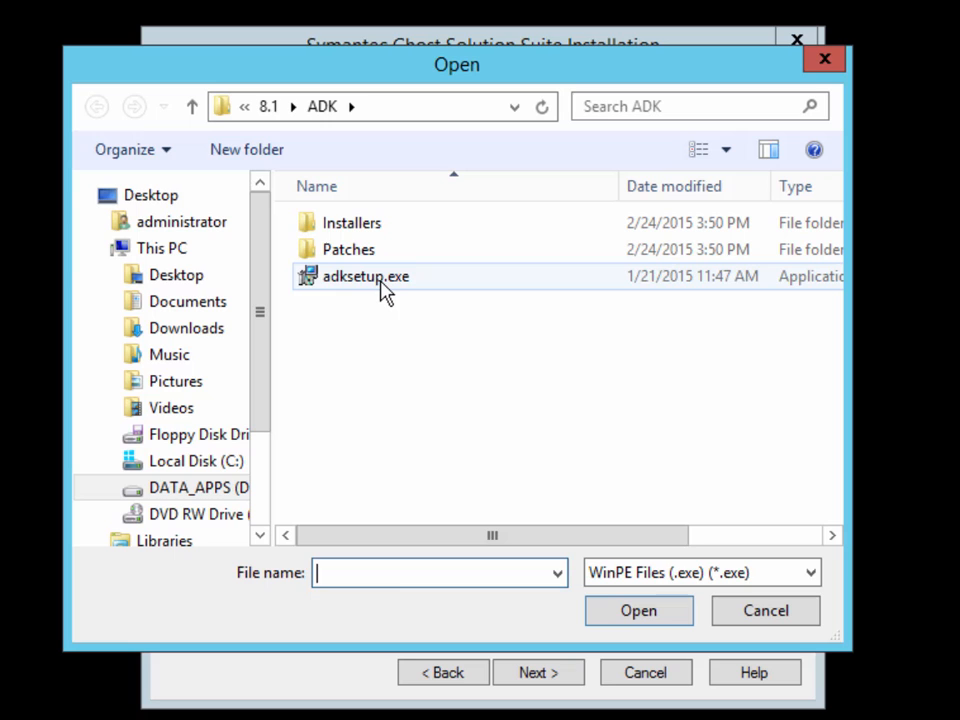
click(366, 276)
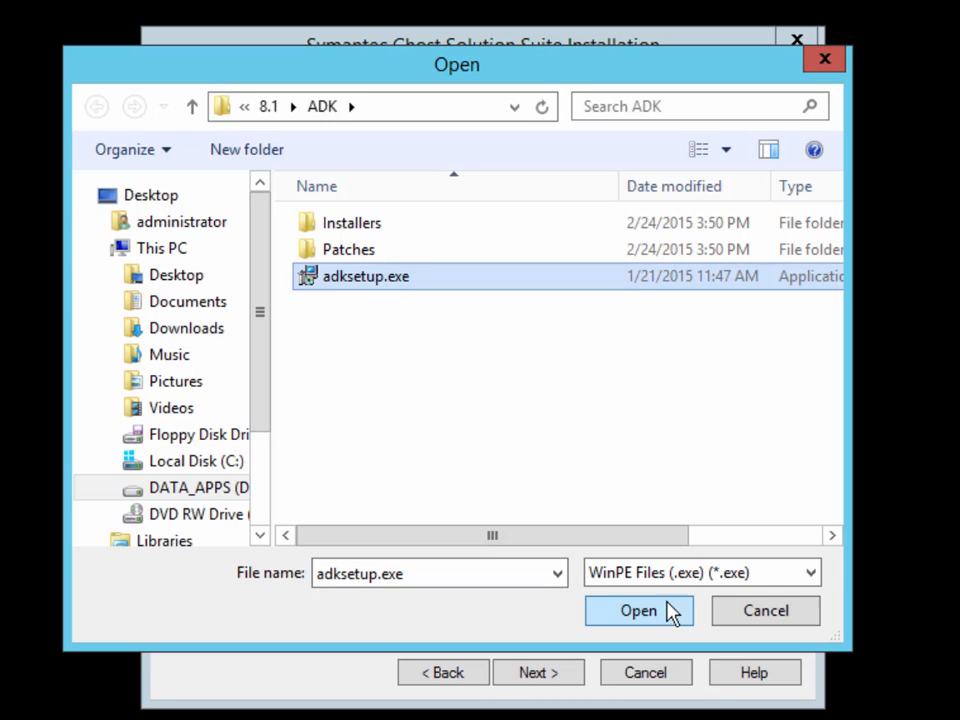
click(638, 610)
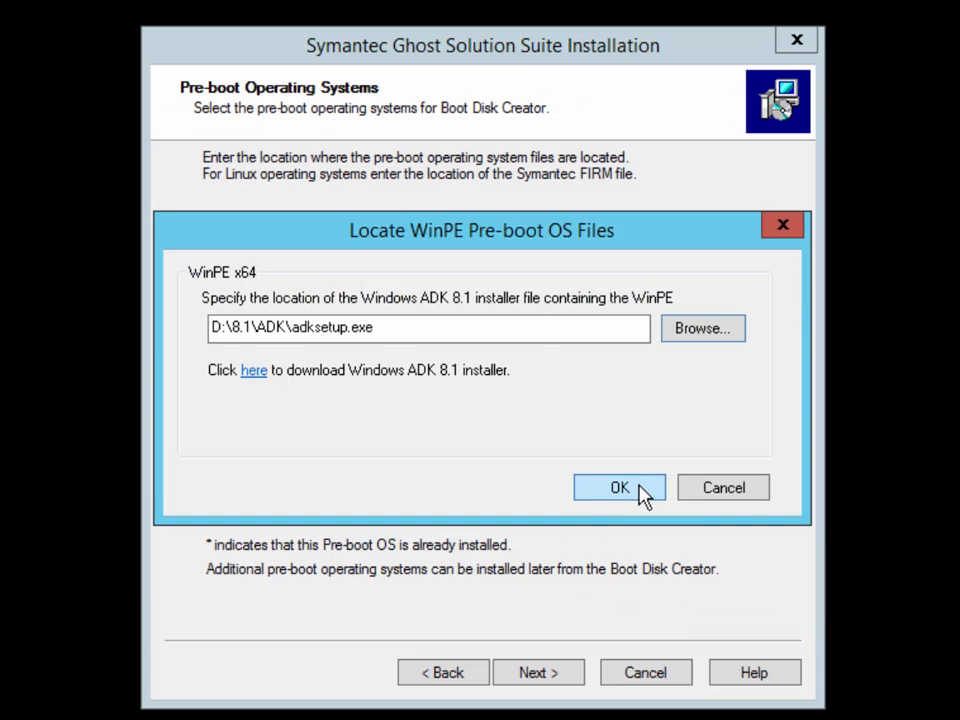
click(620, 488)
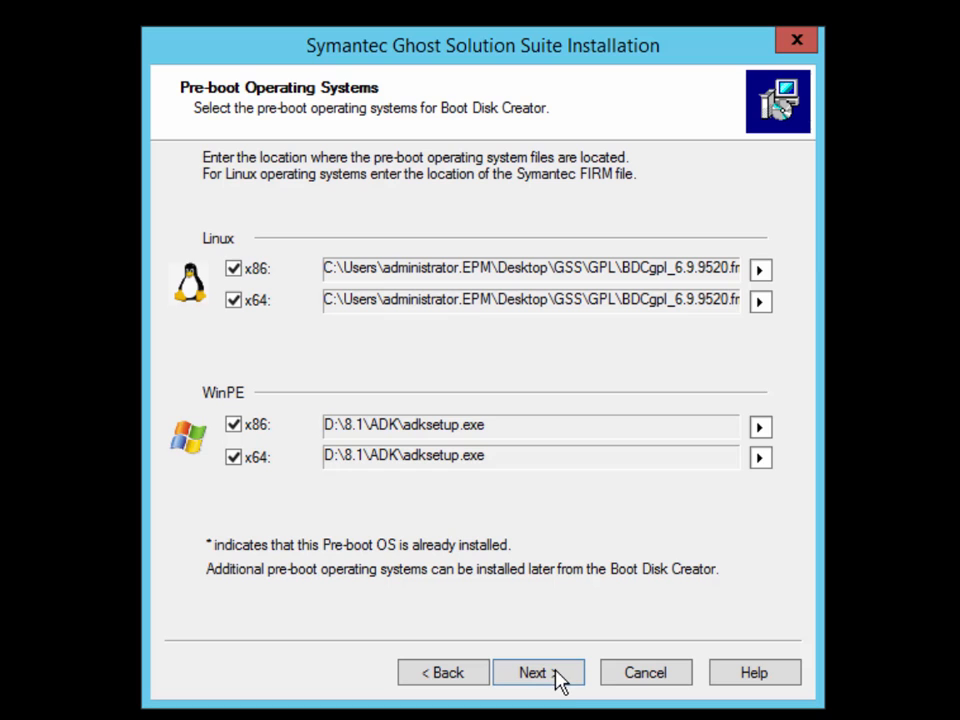
click(538, 672)
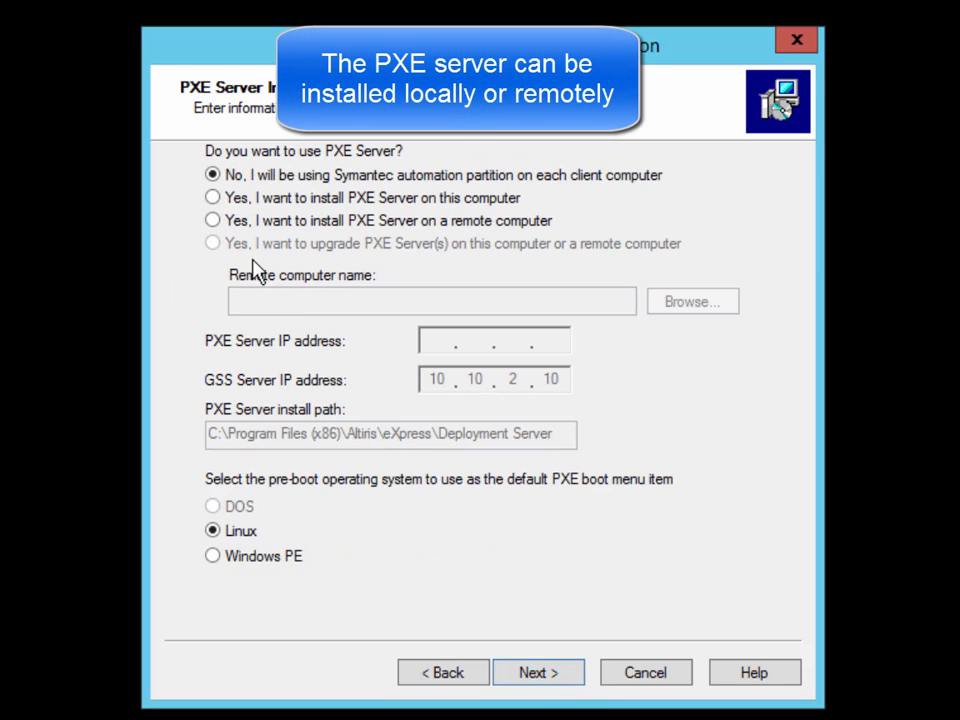
Step: Target a remote PXE server install on PXE-W2K8-01 at 10.10.2.20, browsed from the network
click(212, 220)
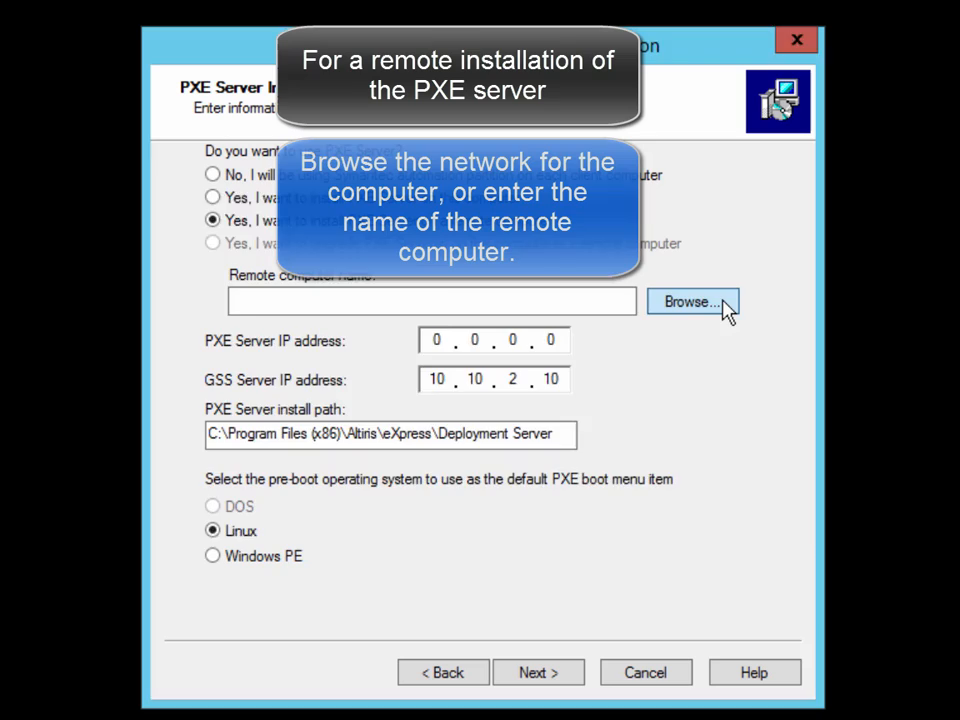
click(692, 302)
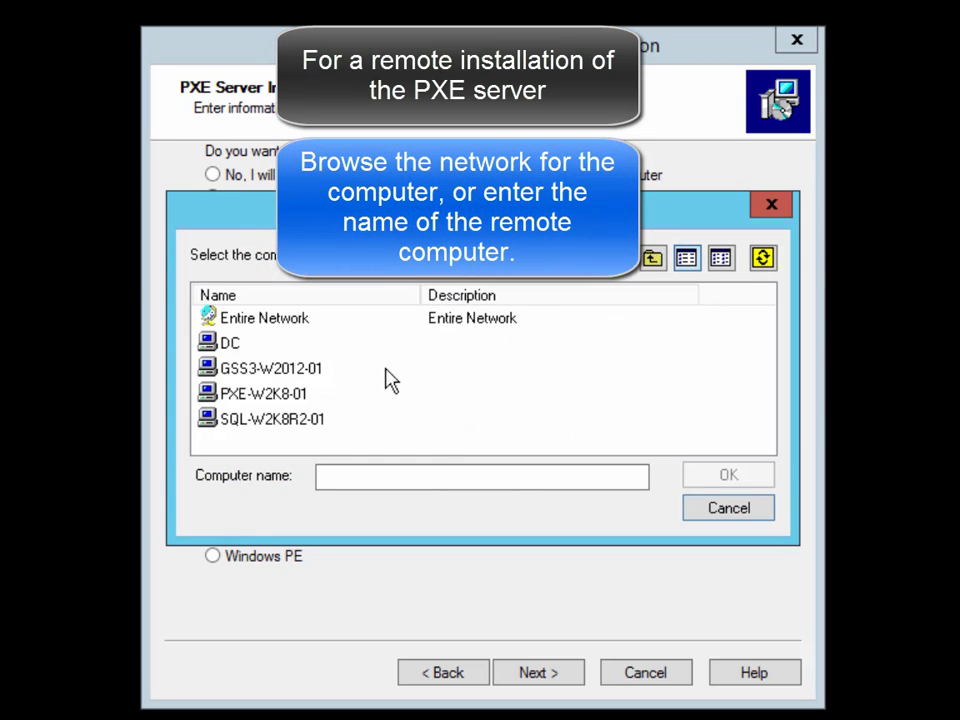
click(264, 392)
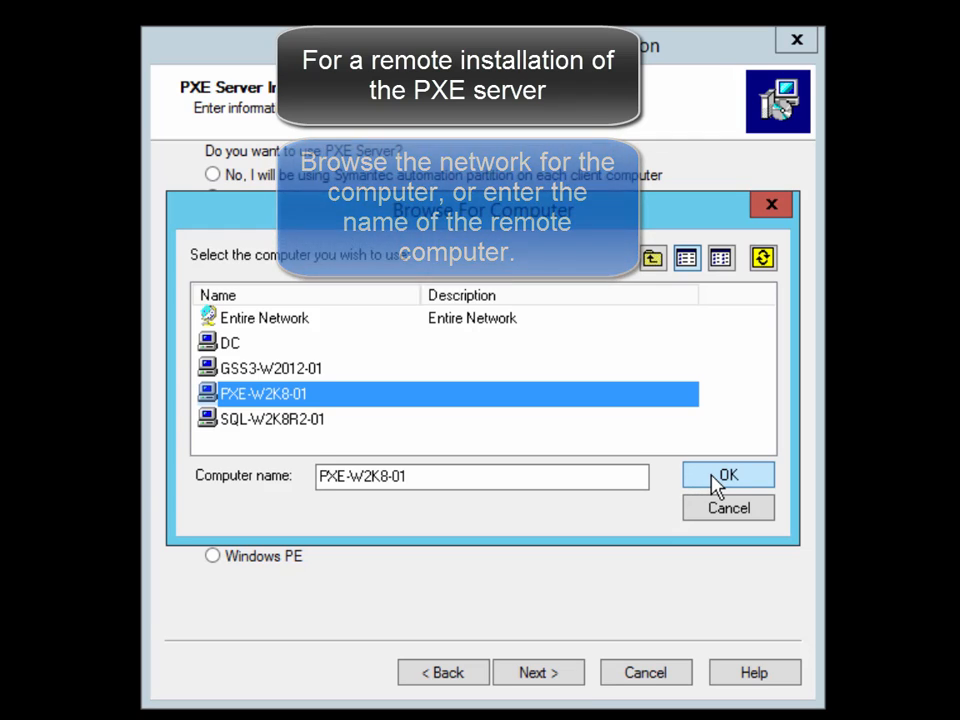
click(728, 476)
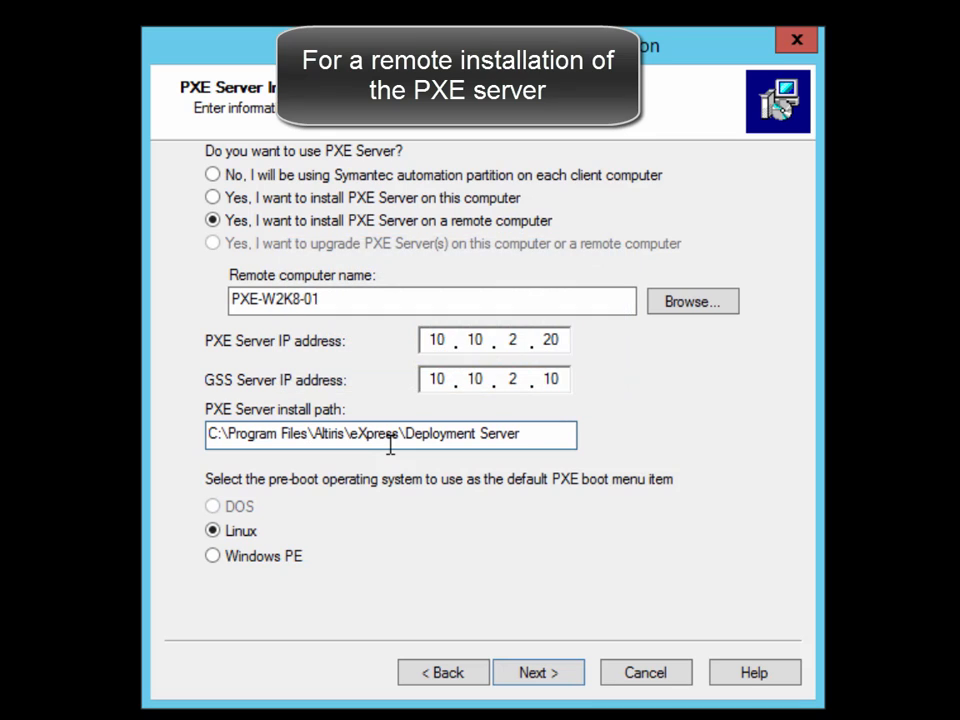
click(212, 556)
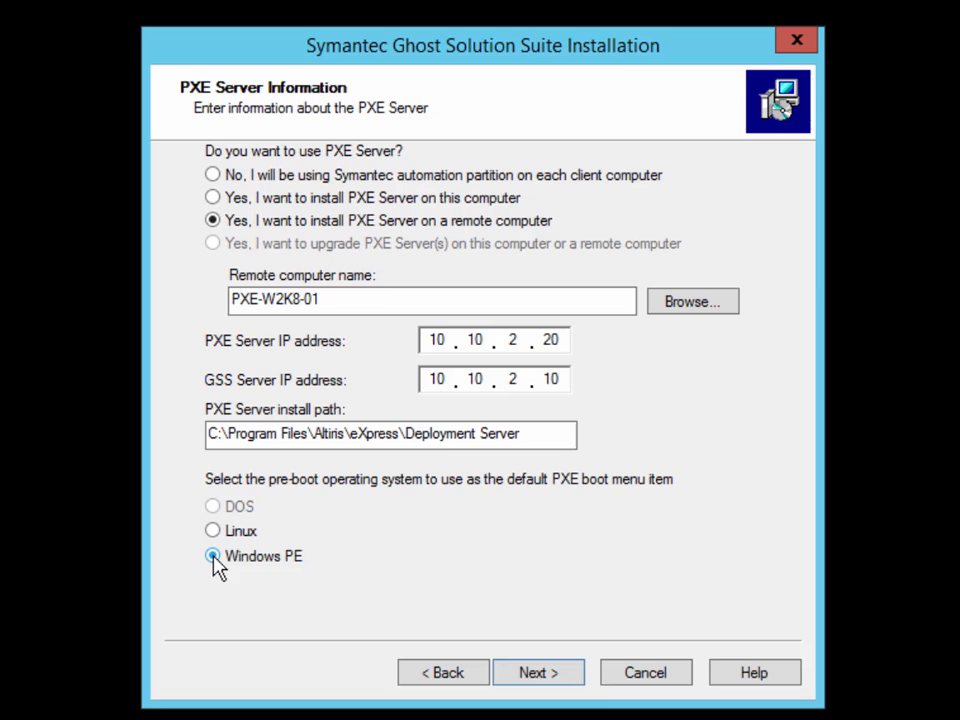
Step: Make Windows PE the default PXE boot item and continue to the DHCP warning
click(212, 556)
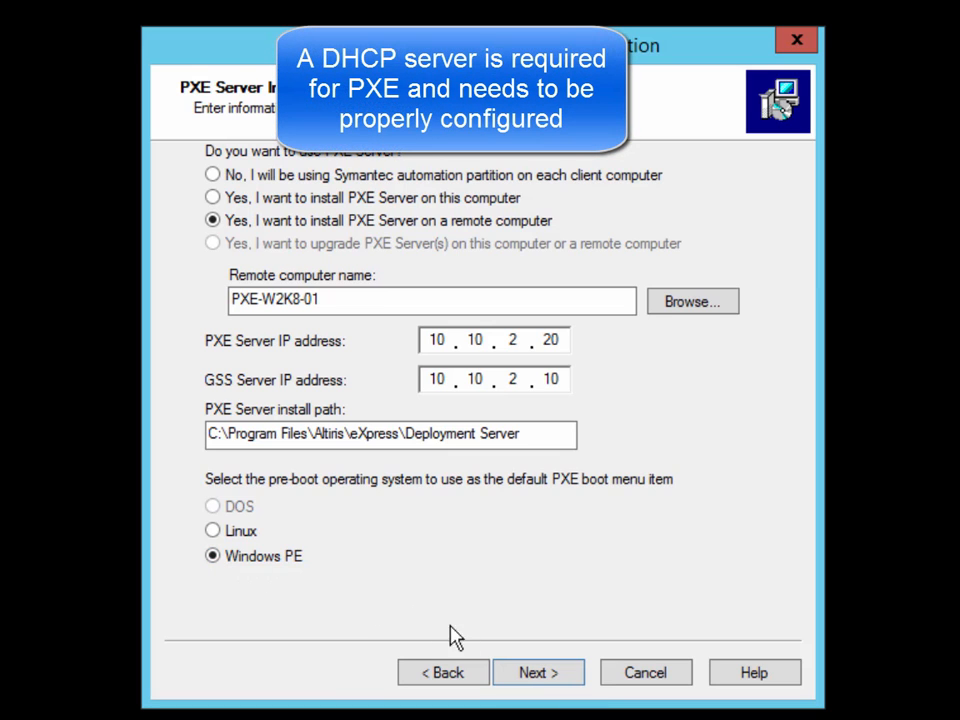
click(538, 672)
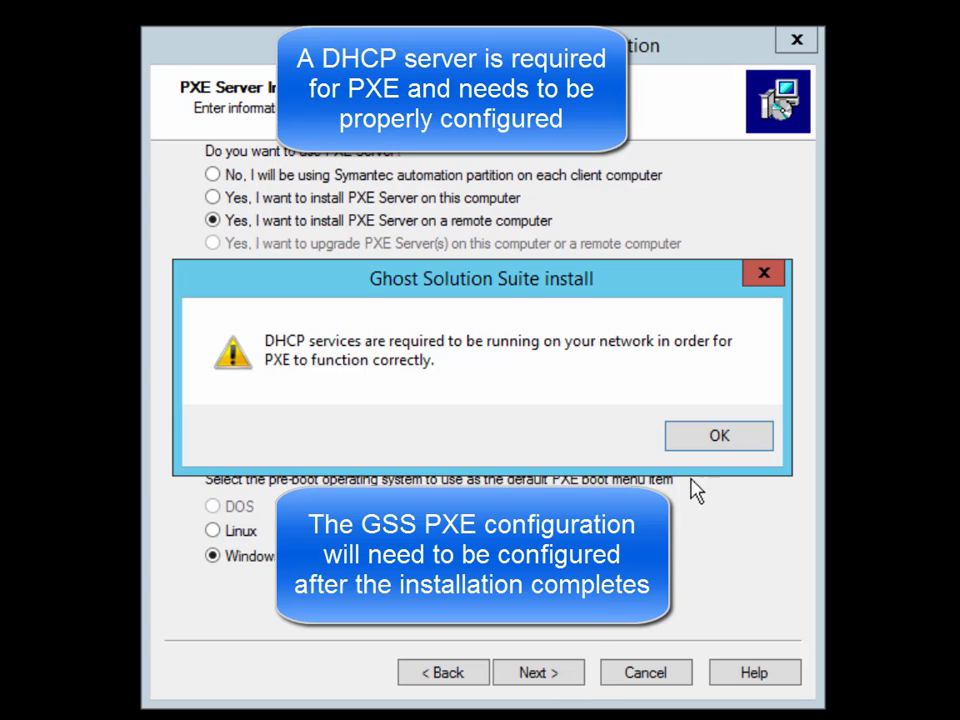
Step: Acknowledge the DHCP warning and submit epm\administrator credentials with password for validation
click(718, 436)
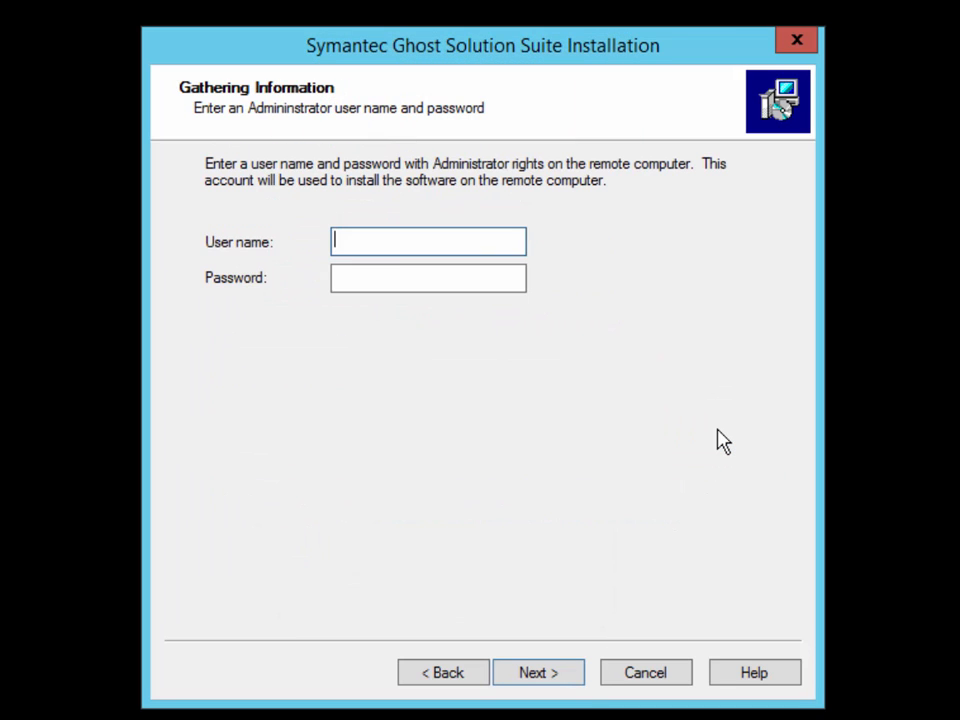
text(epm)
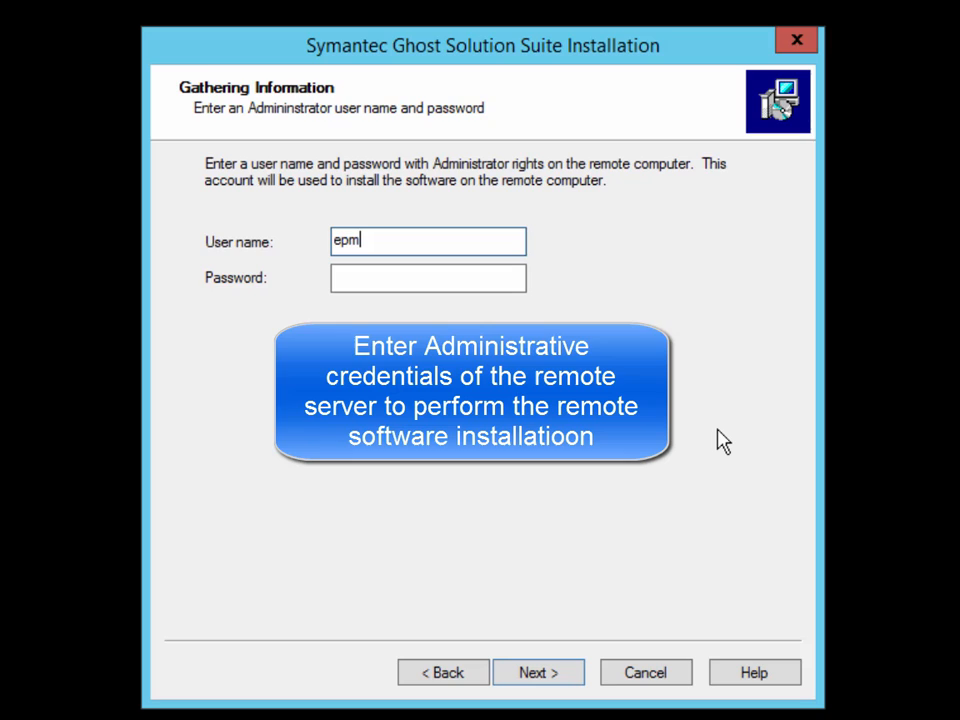
text(\administrat)
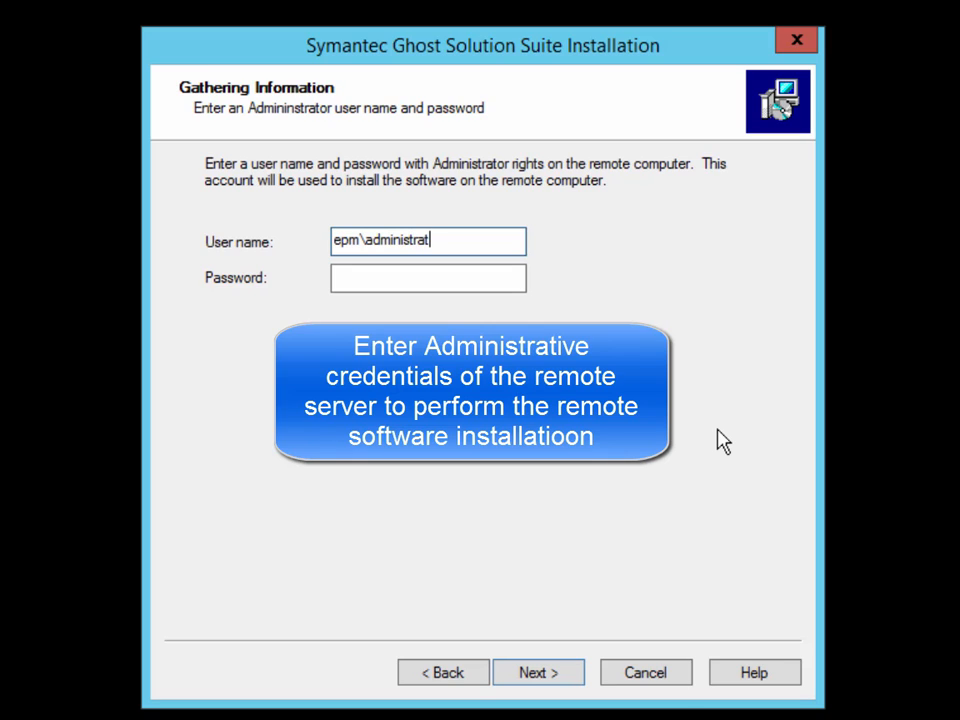
text(•••••)
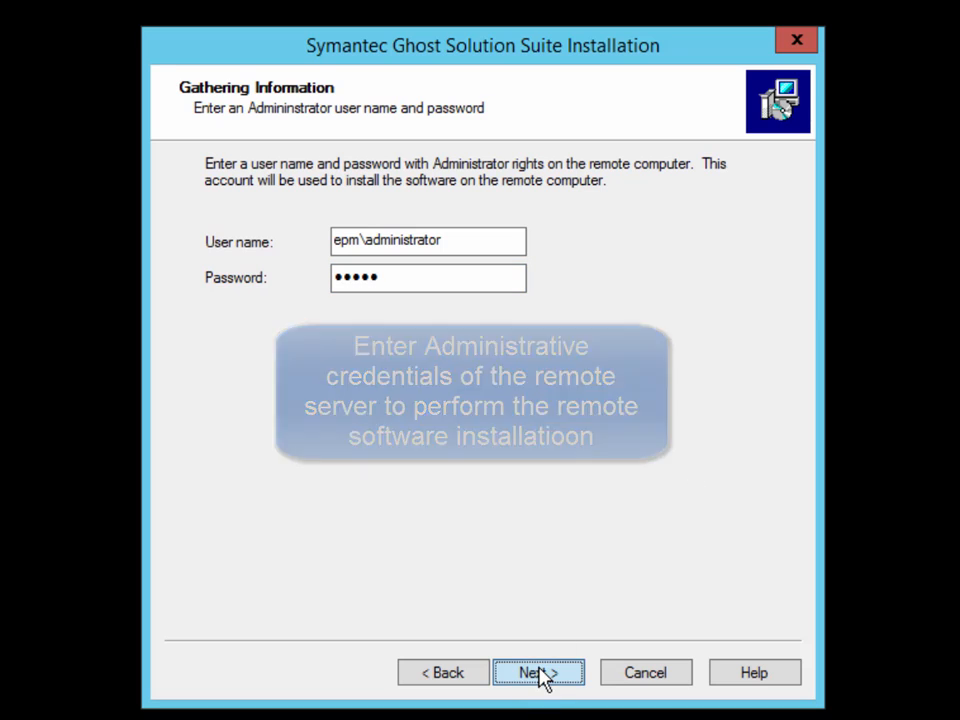
click(538, 672)
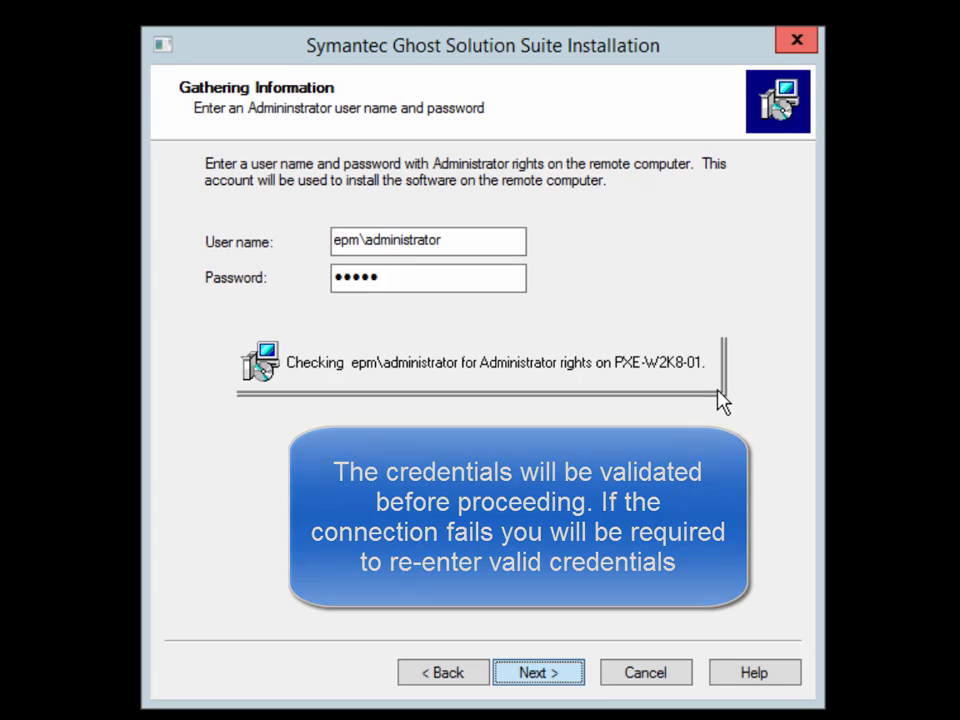
mouse_move(876, 428)
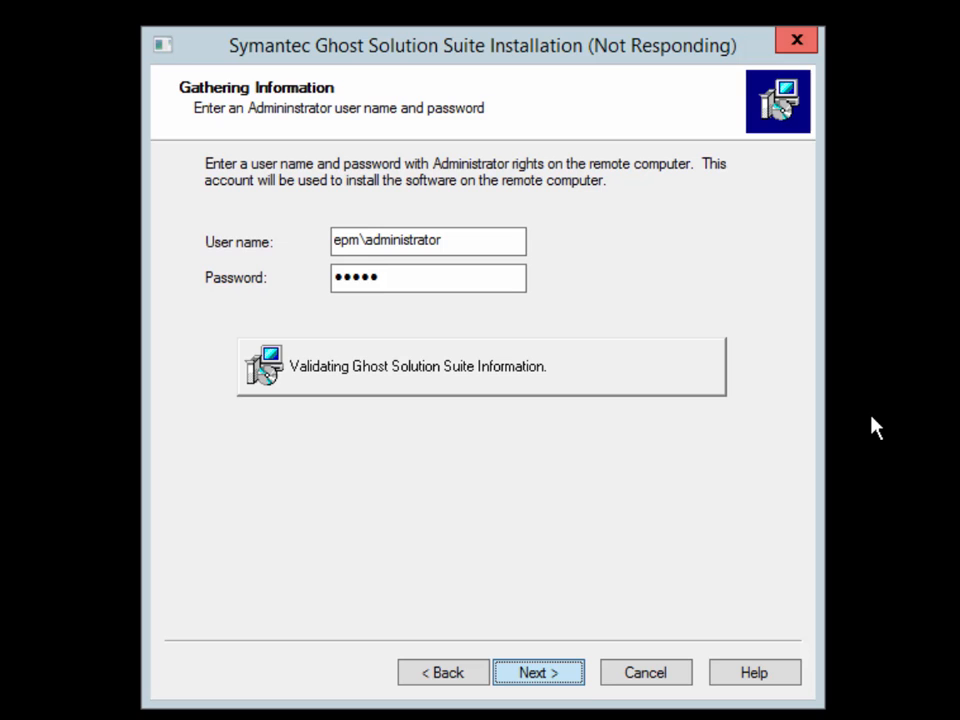
Step: Proceed after credential validation to the agent connection page with 10.10.2.10, port 402
click(538, 672)
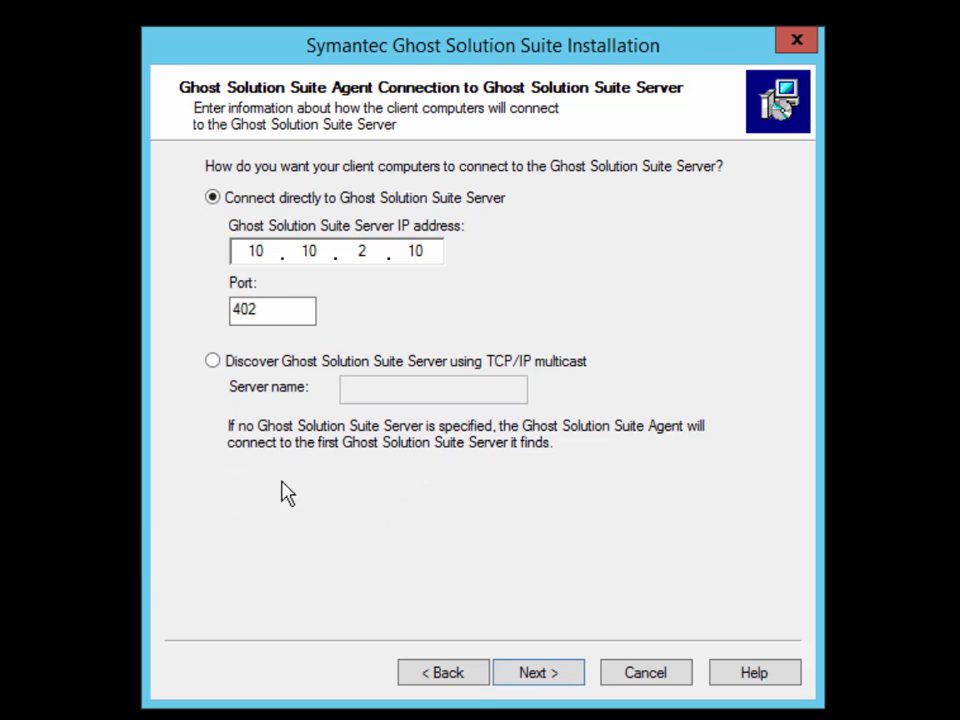
mouse_move(572, 704)
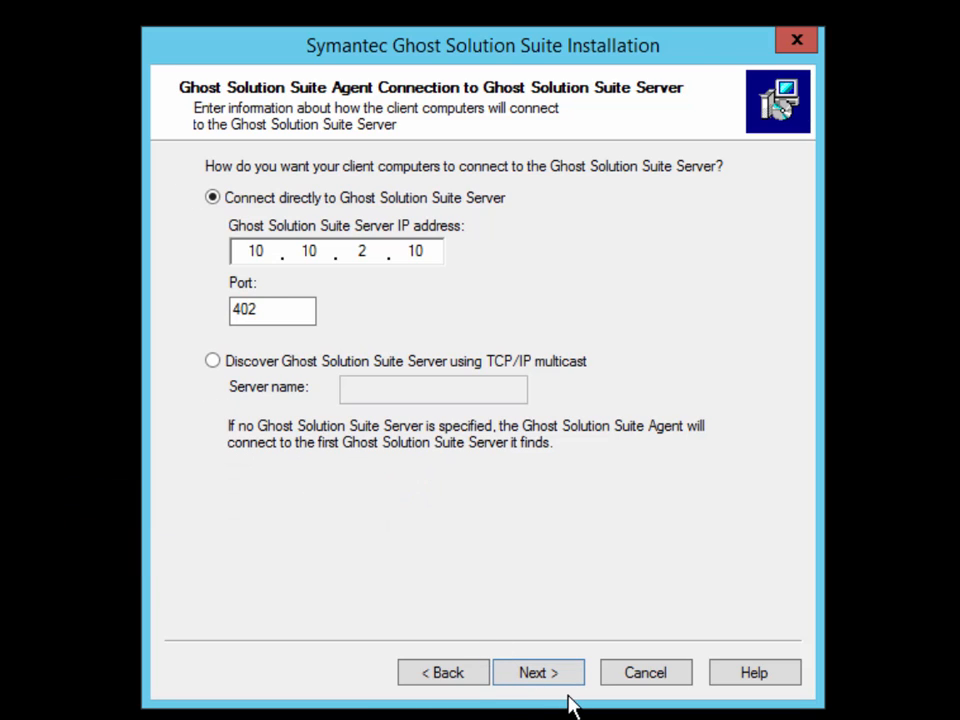
Step: Keep direct agent connection and the console on this computer, reaching the install list
click(538, 672)
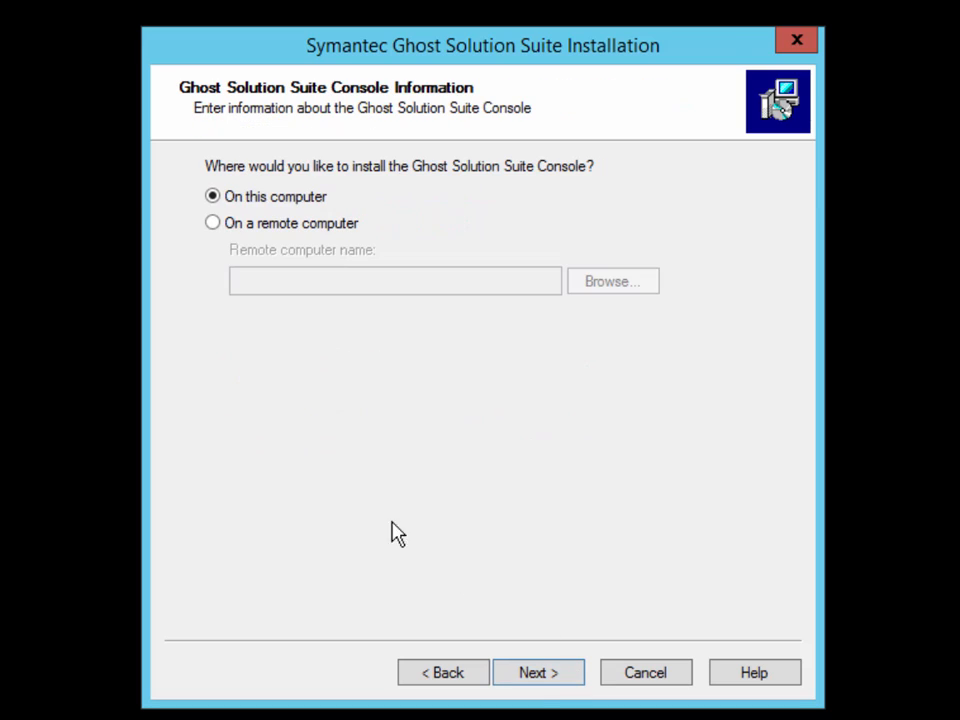
mouse_move(130, 190)
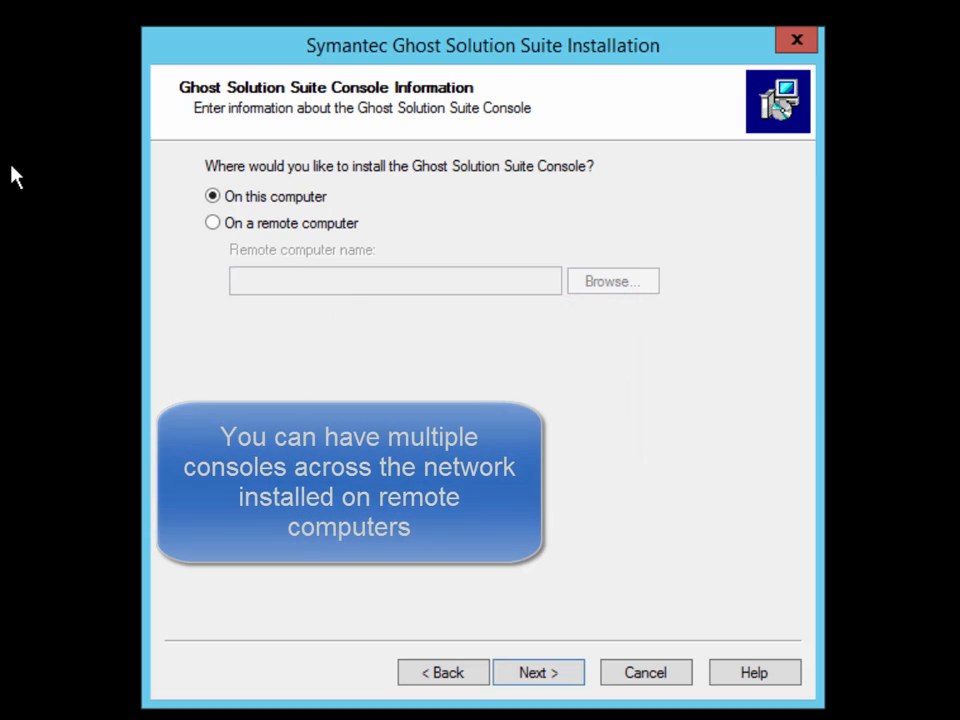
mouse_move(480, 572)
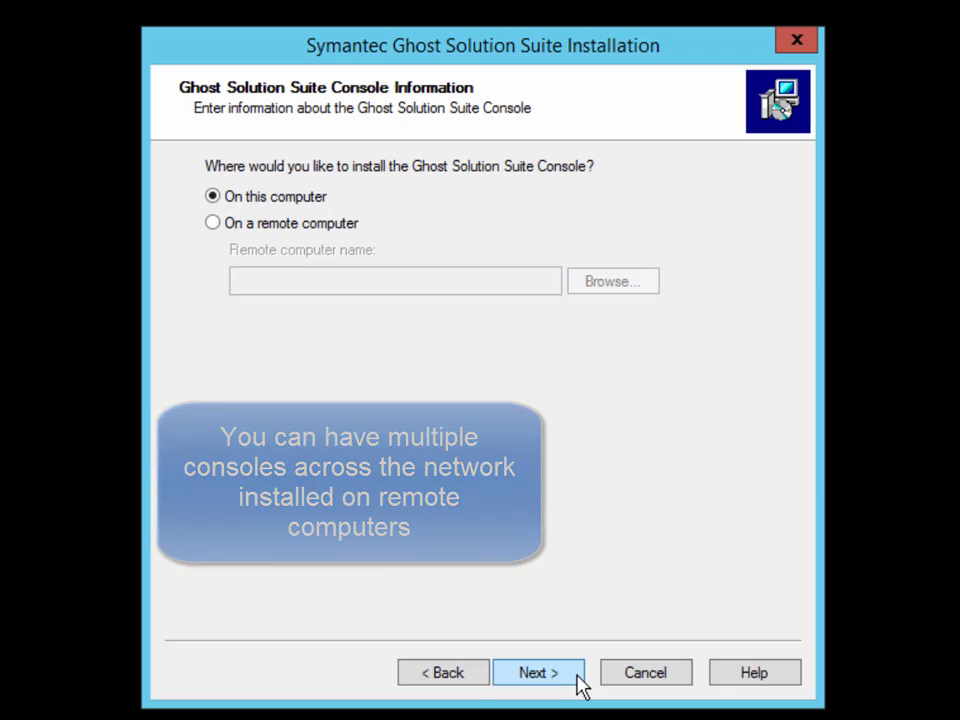
click(538, 672)
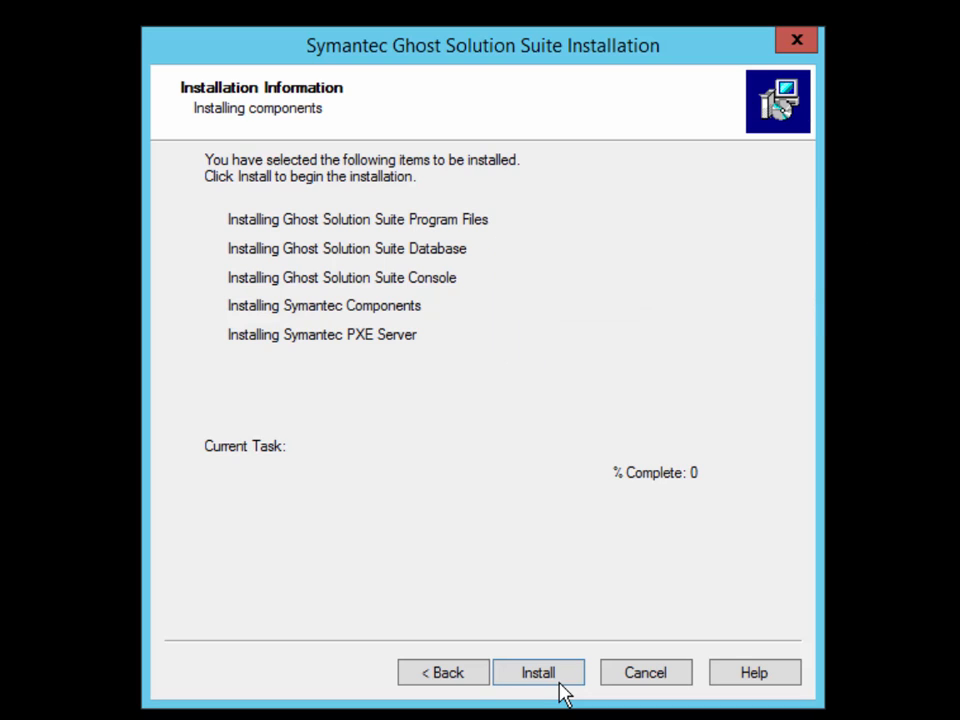
Step: Install the listed components and let the progress run to completion
click(538, 672)
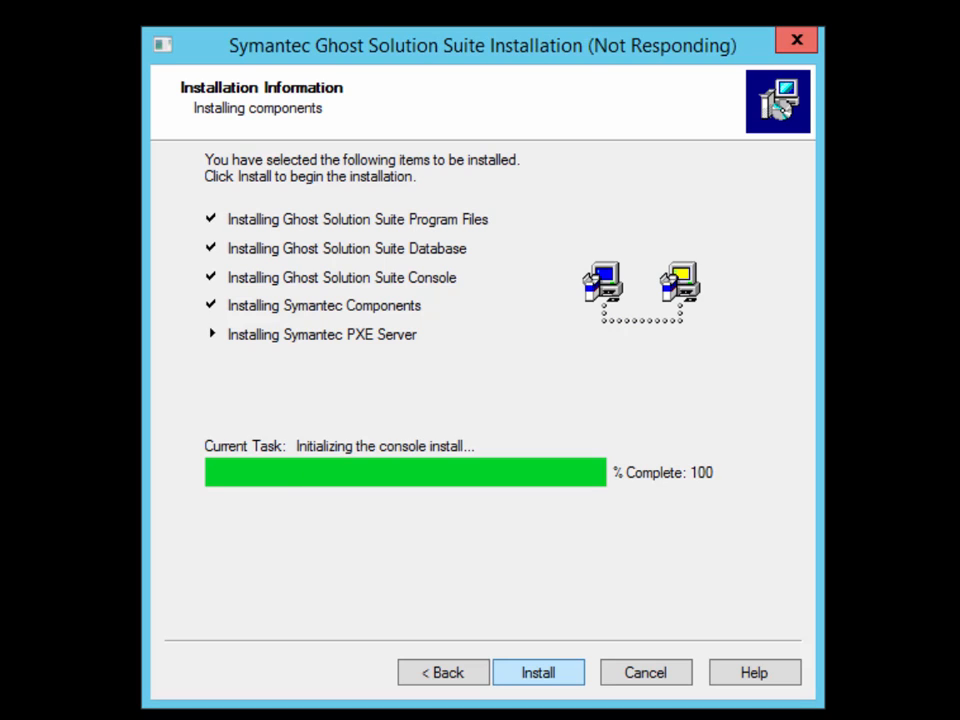
click(538, 672)
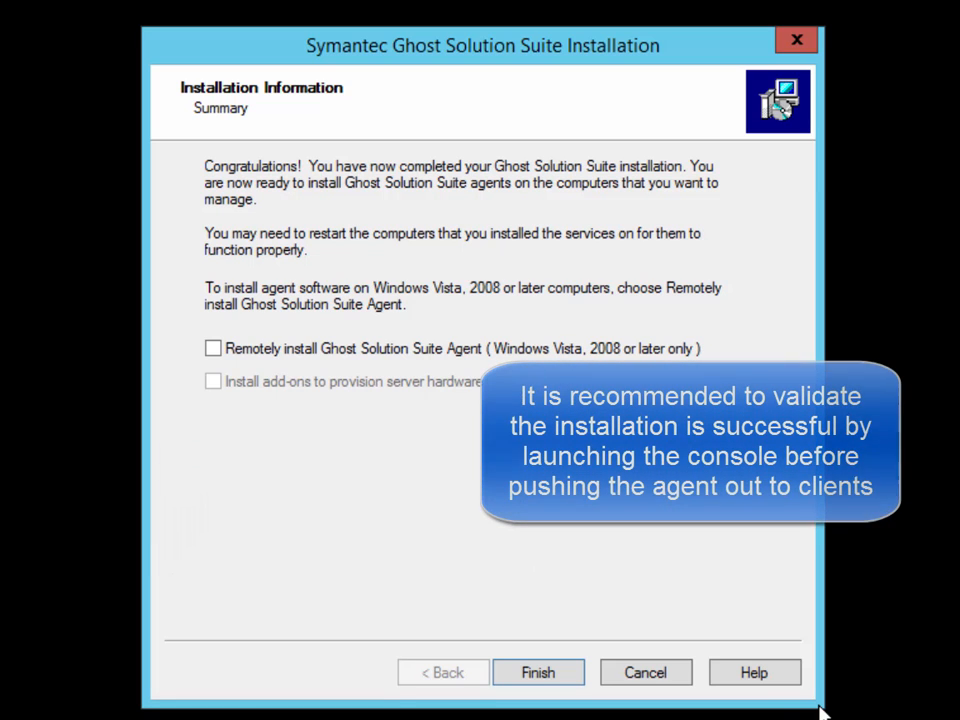
mouse_move(168, 388)
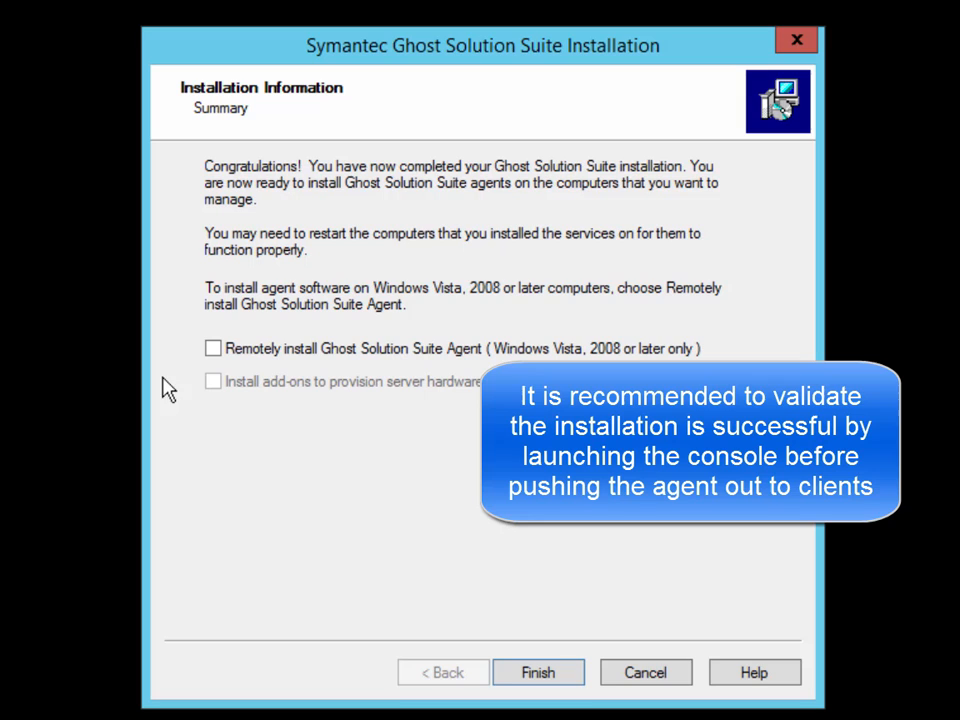
mouse_move(180, 368)
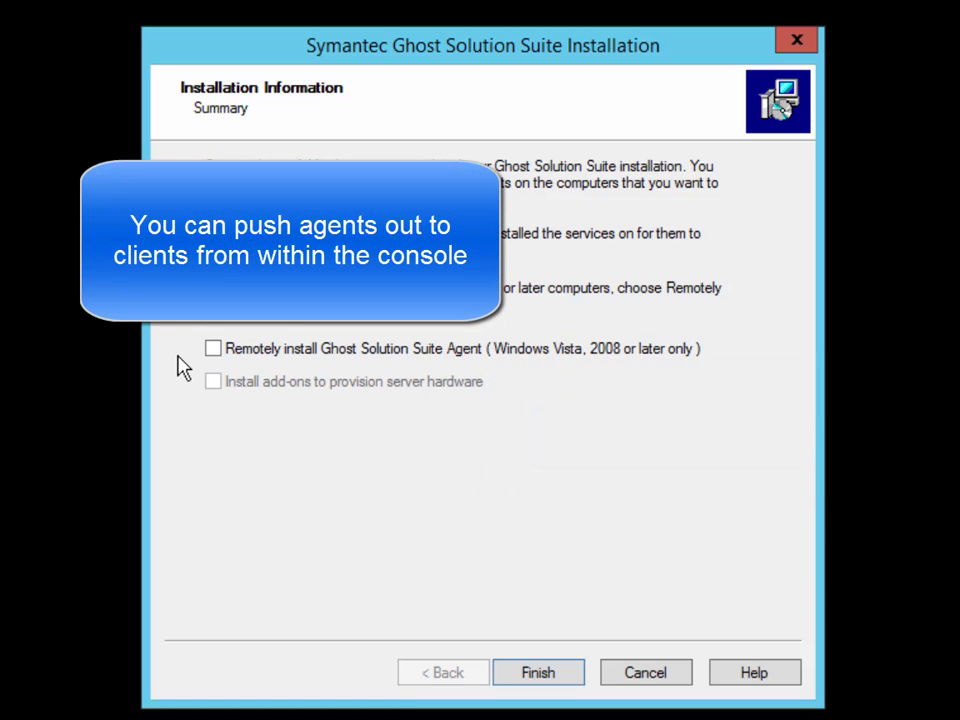
mouse_move(192, 384)
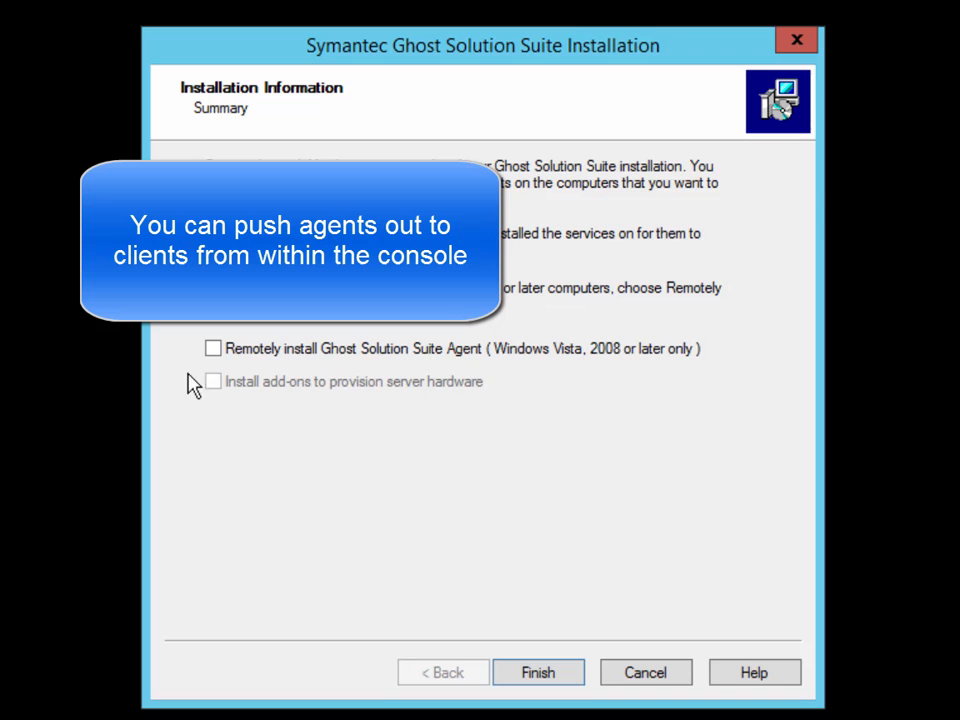
mouse_move(538, 672)
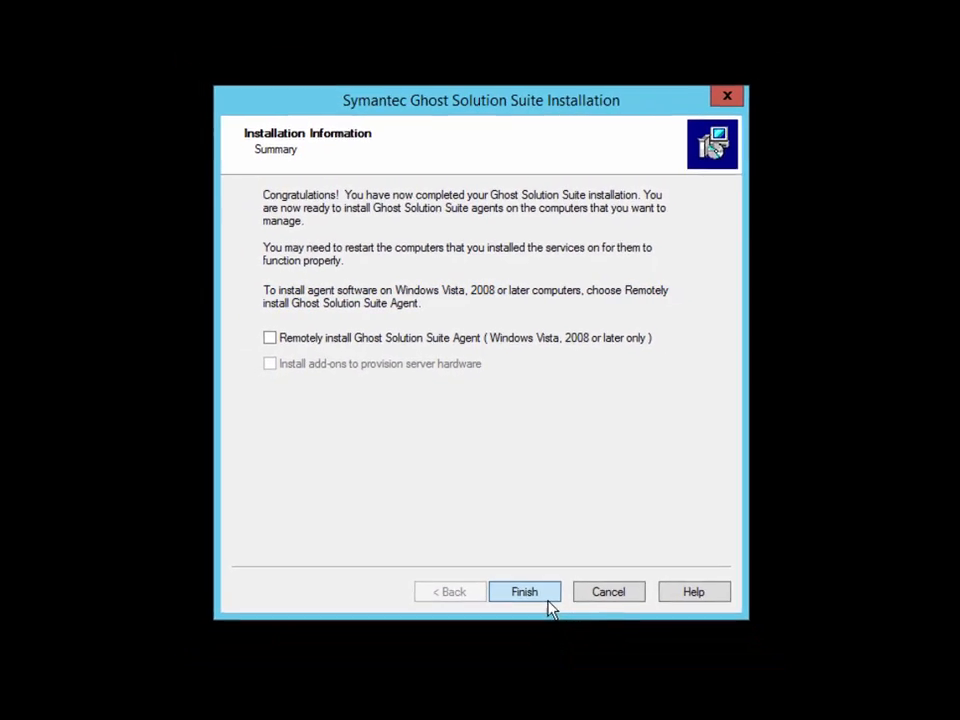
Step: Finish the installer, launch Ghost Solution Suite Console and dismiss its Getting Started guide
click(524, 592)
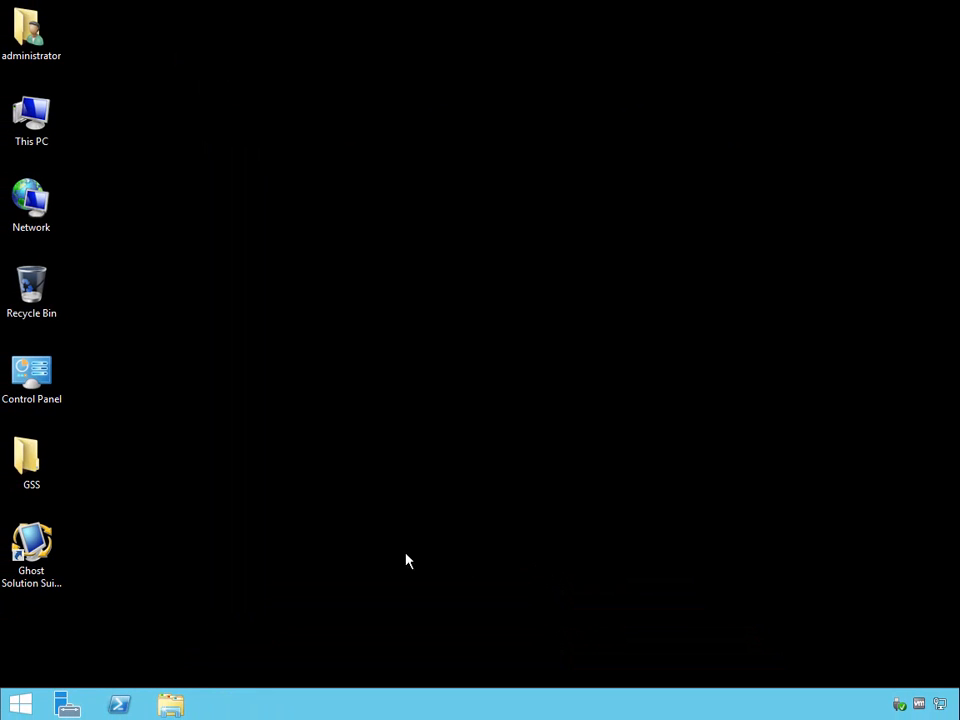
mouse_move(32, 544)
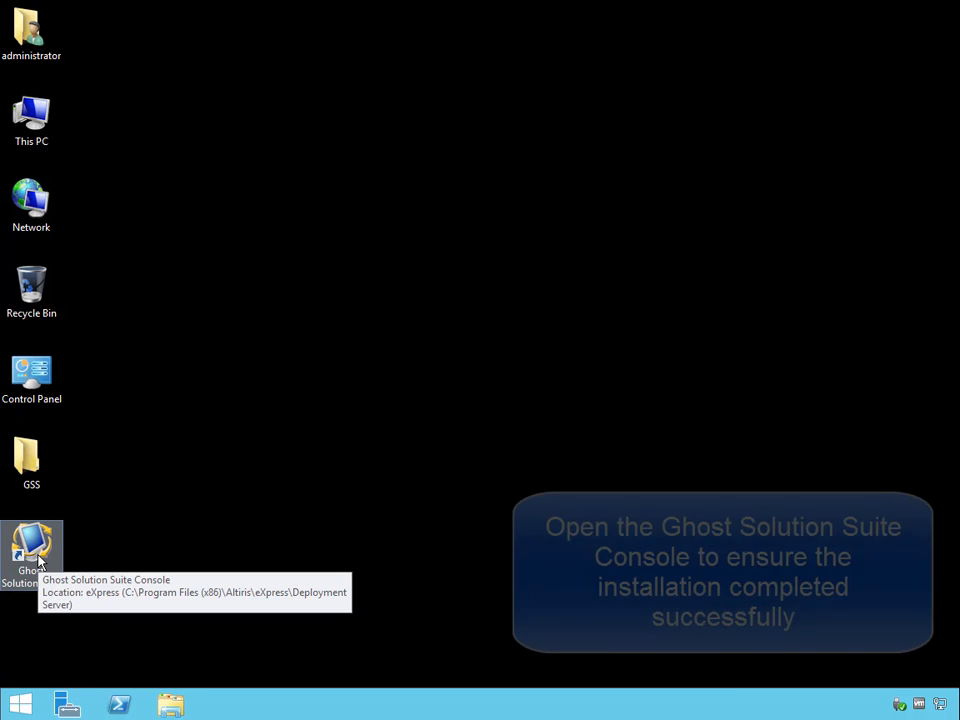
double_click(32, 548)
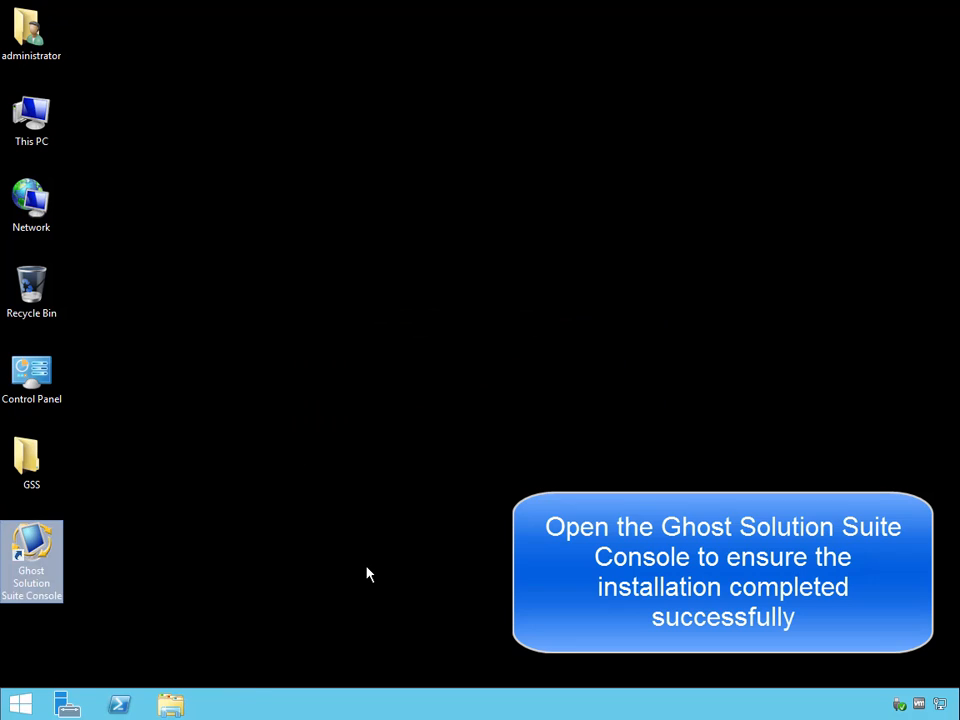
double_click(32, 556)
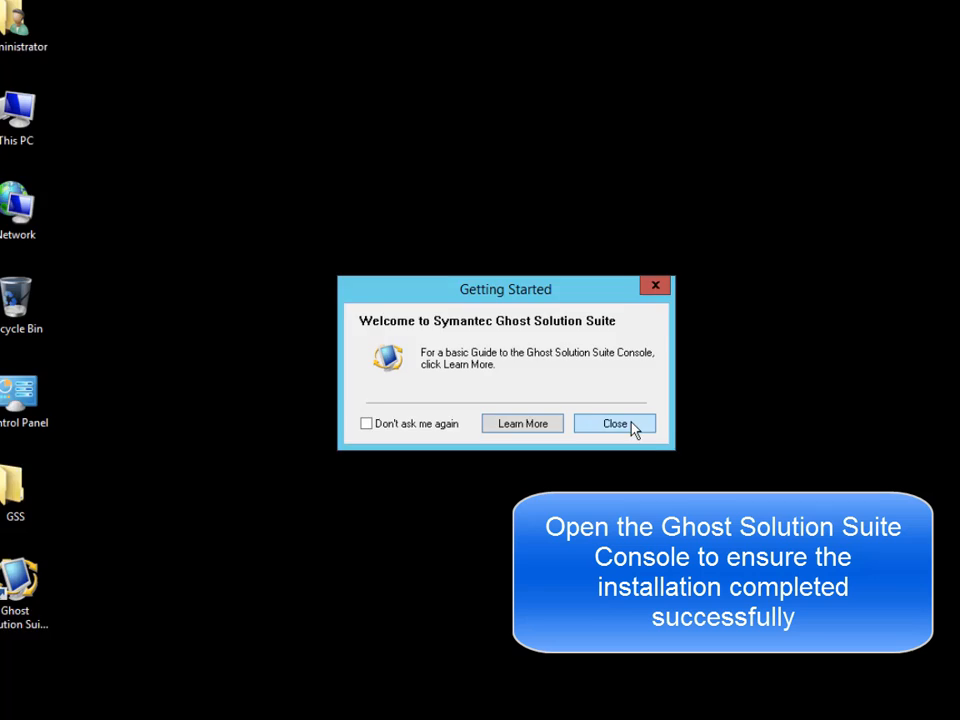
click(614, 424)
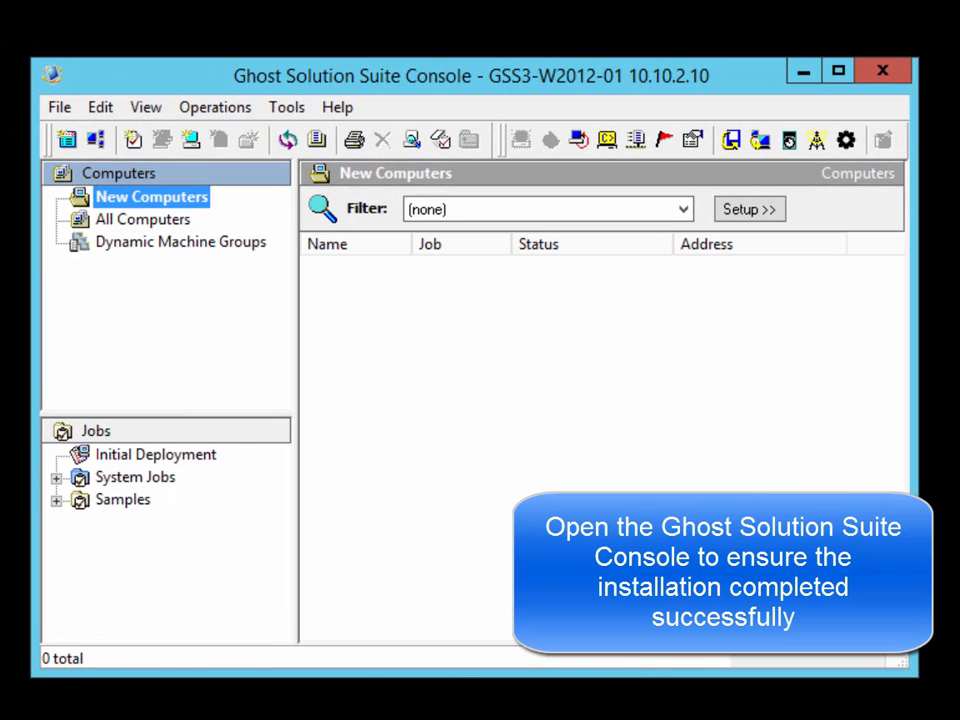